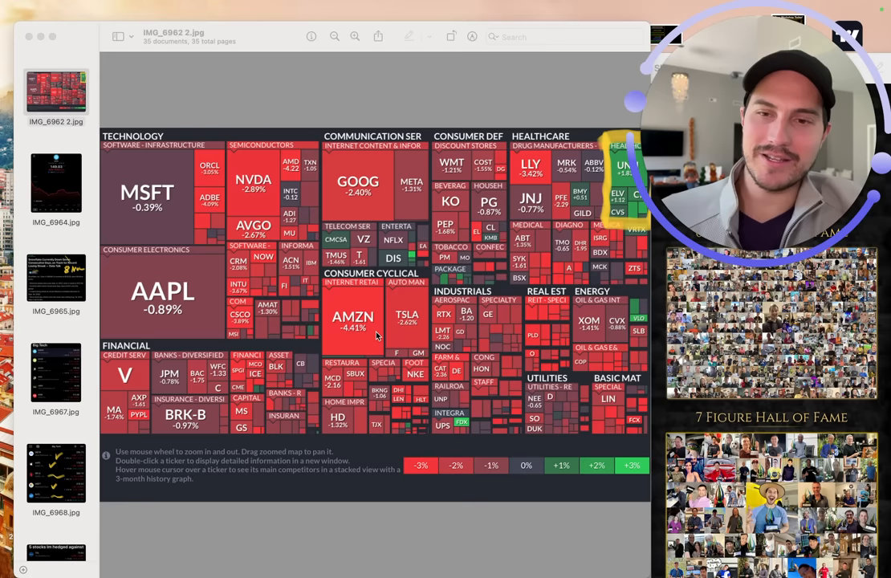
Show the Snowflake (SNOW) stock price chart, IMG_6964.jpg.
click(56, 182)
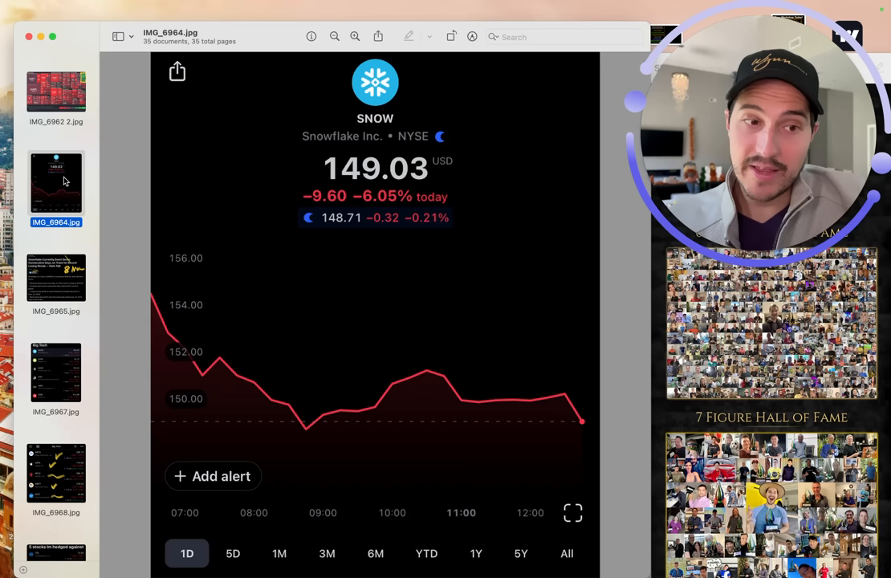
View the Snowflake losing-streak article, glance back at the SNOW chart, then move to the Big Tech watchlist.
click(55, 278)
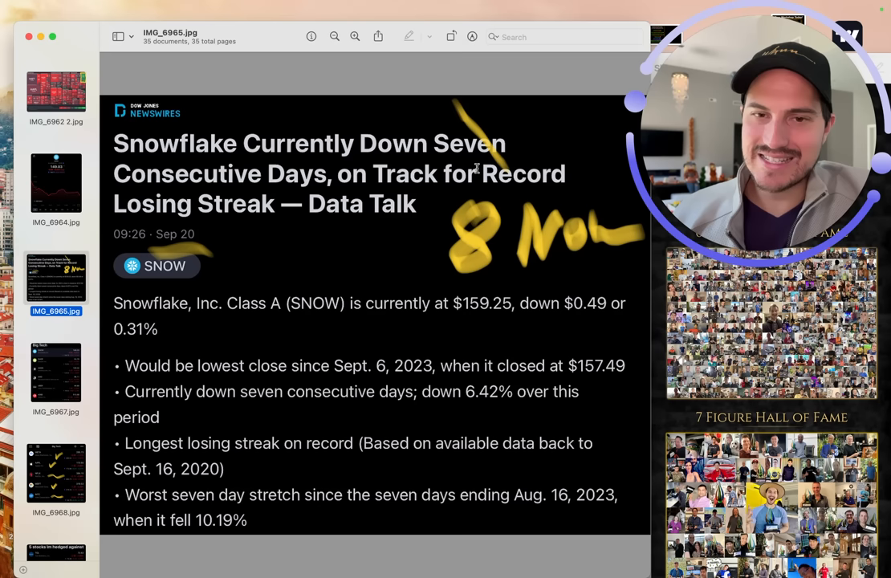
click(55, 184)
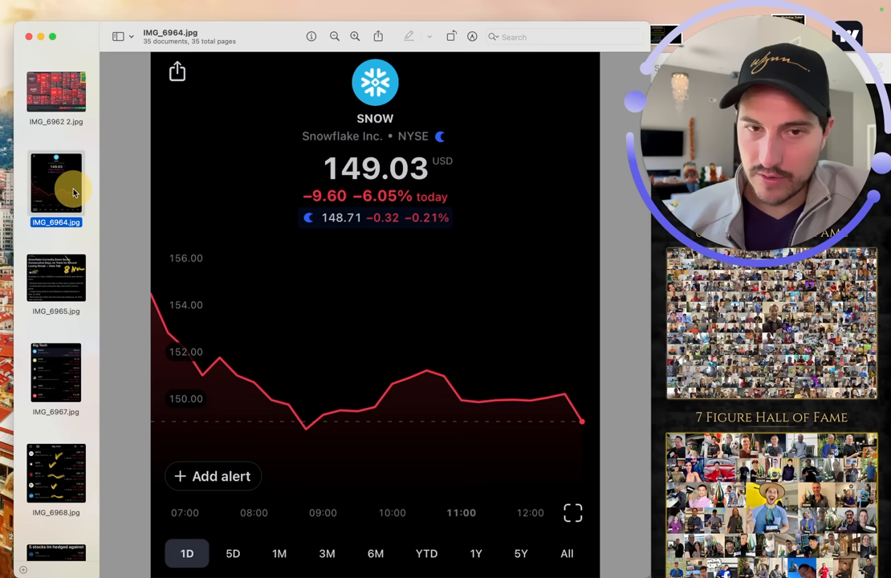
click(54, 277)
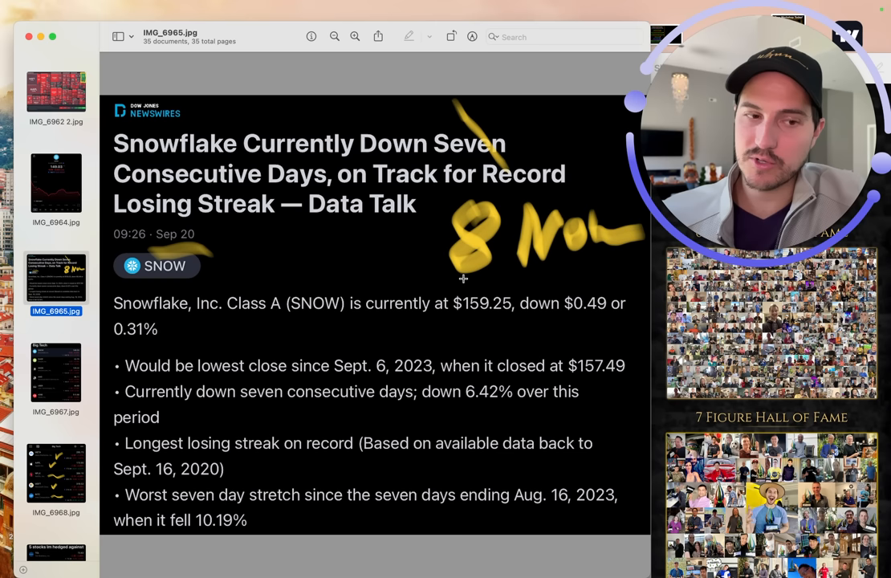
click(54, 373)
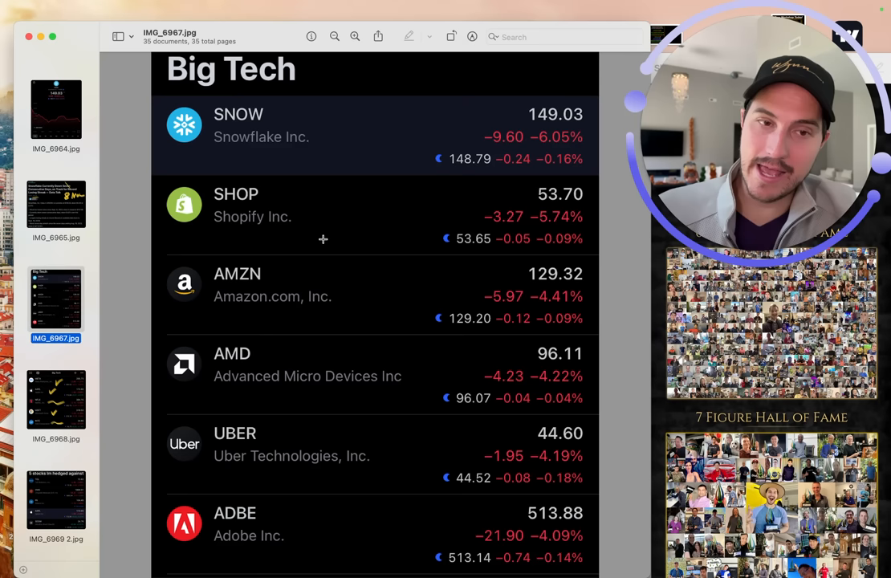
mouse_move(293, 219)
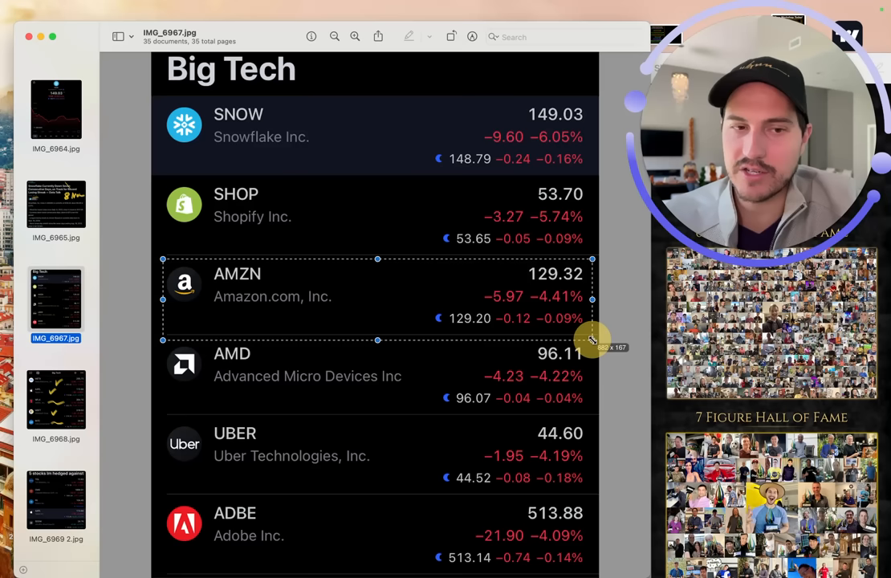
mouse_move(280, 314)
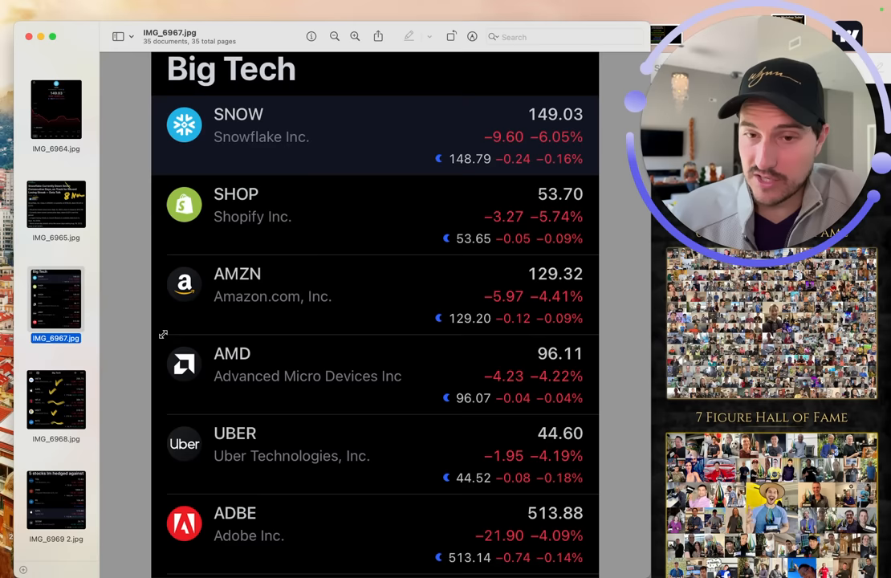
Show the yellow-marked Big Tech watchlist with META, AAPL, NFLX, MSFT and INTC (IMG_6968.jpg).
click(379, 376)
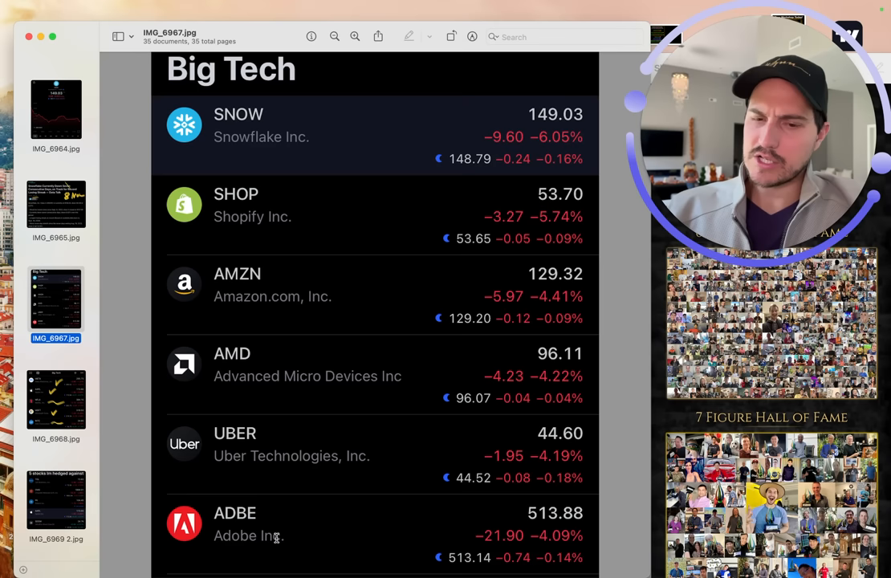
click(56, 398)
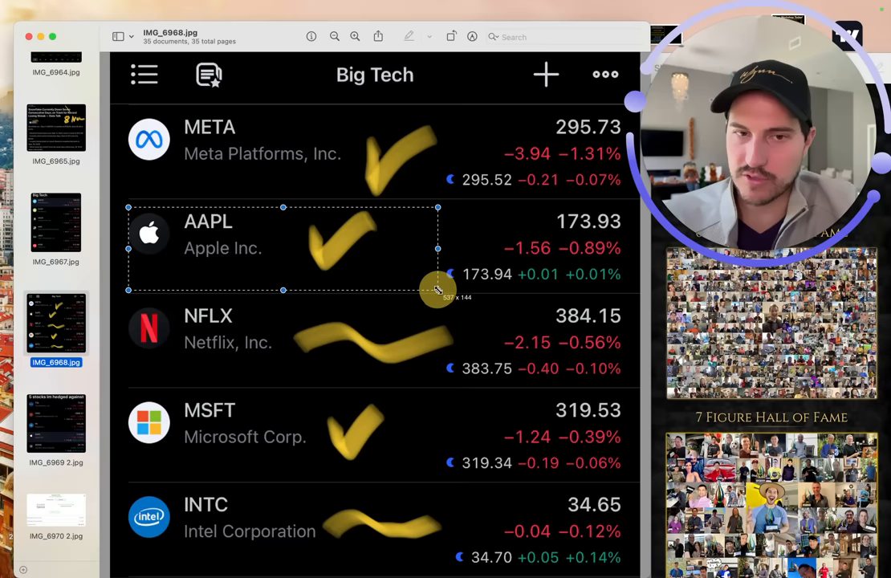
click(294, 345)
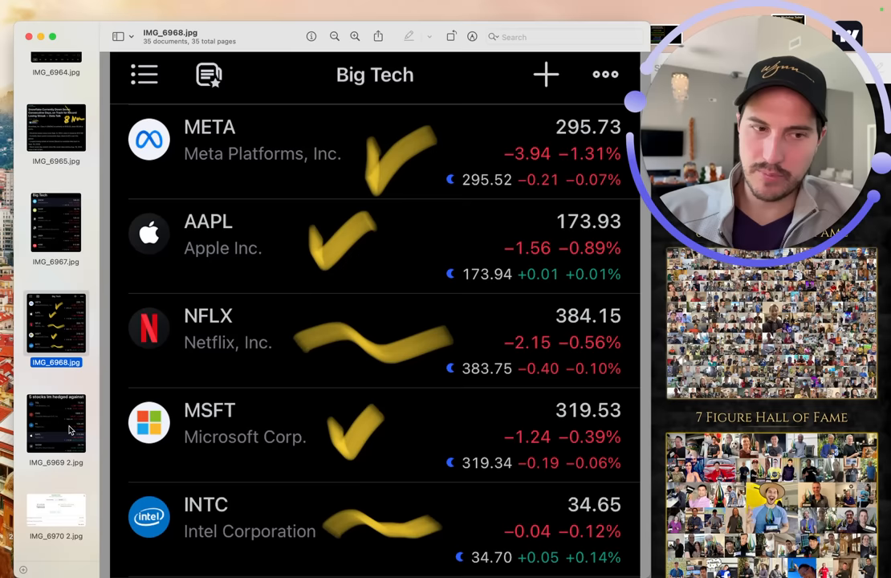
View the five hedged stocks list, then the TOL January 2025 $75 put position showing its gain.
click(57, 426)
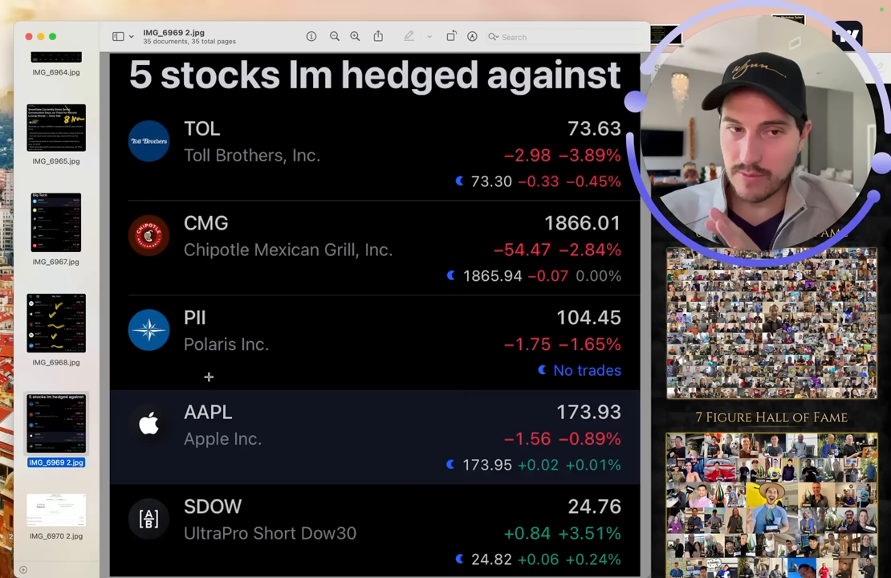
mouse_move(225, 487)
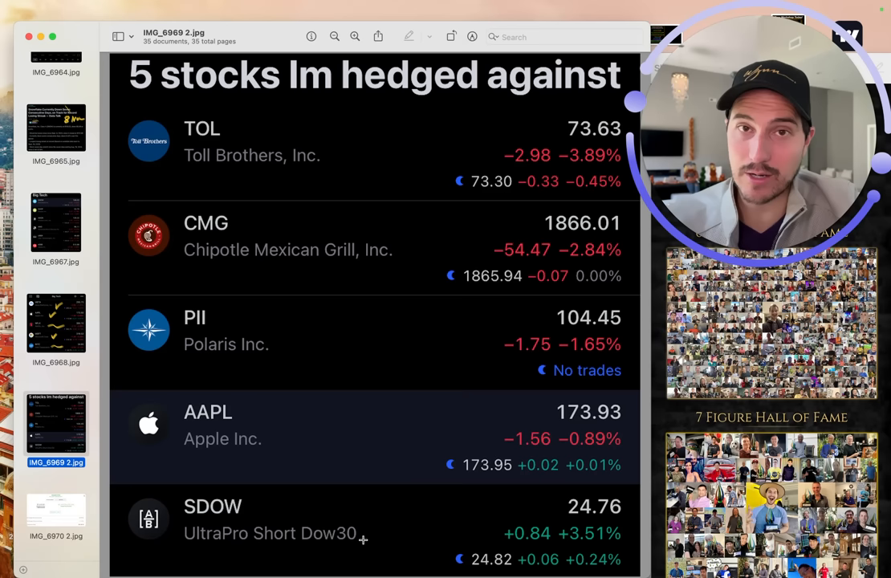
scroll(down, 3)
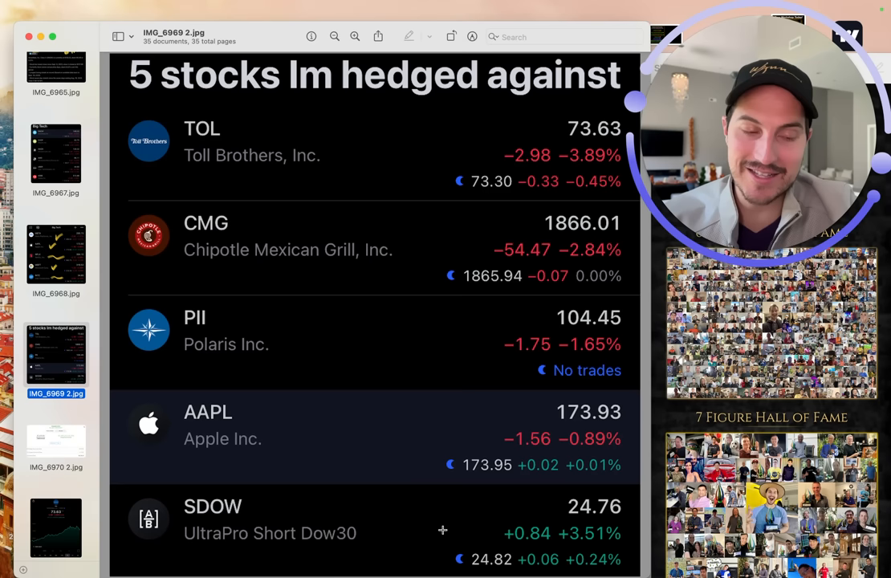
click(54, 441)
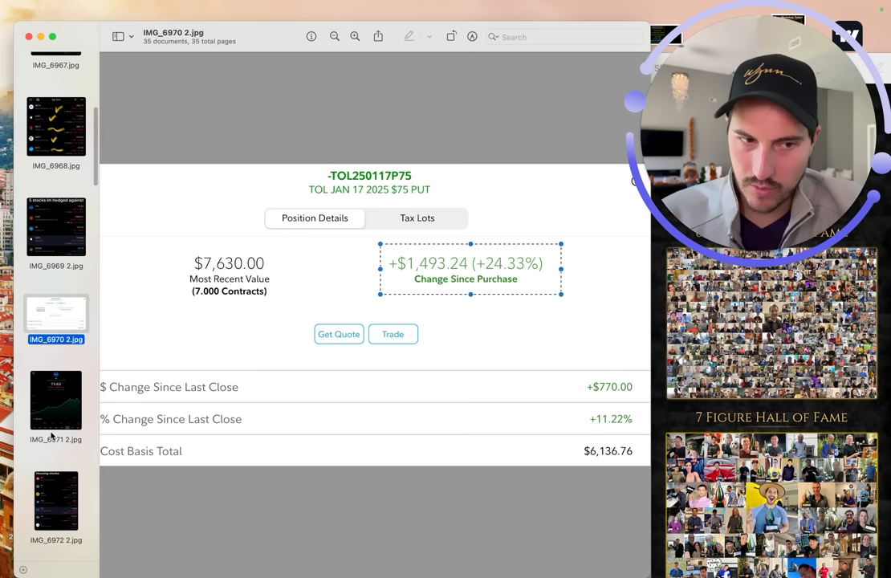
Show the Toll Brothers one-year price chart, IMG_6971.
click(55, 400)
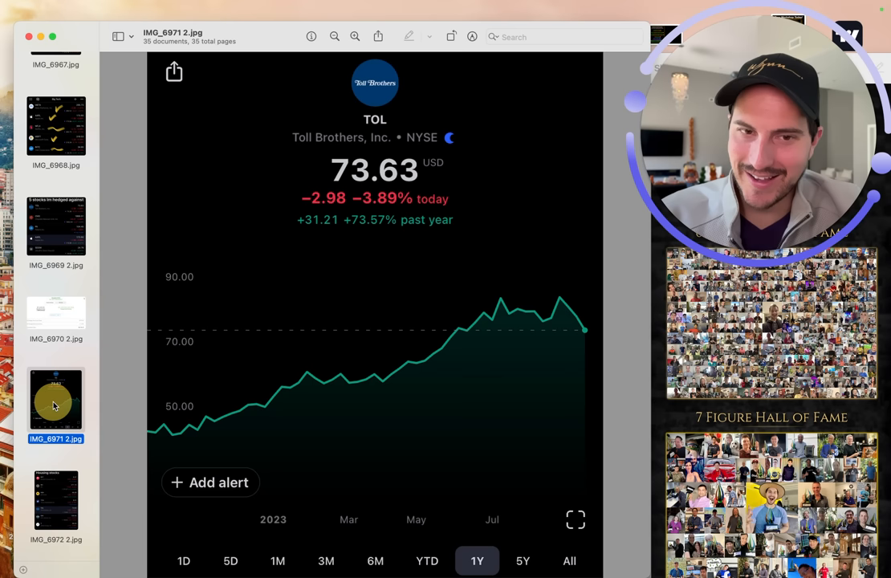
mouse_move(361, 305)
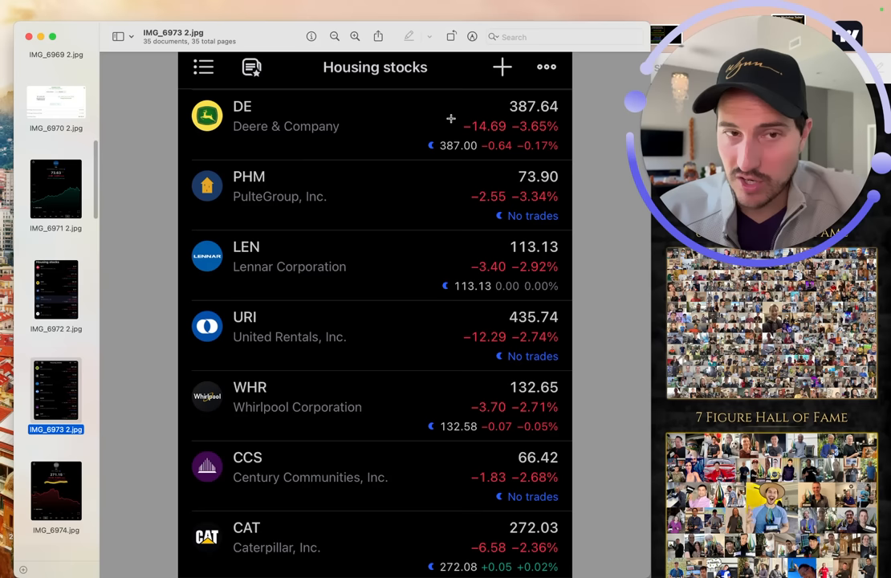
mouse_move(524, 316)
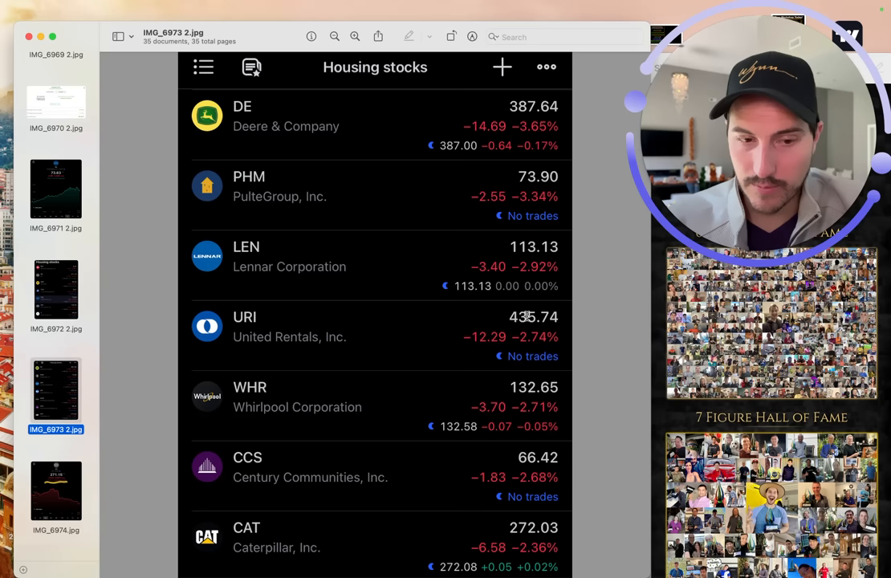
Show the RH one-month chart with its underlined monthly loss, IMG_6974.
click(55, 490)
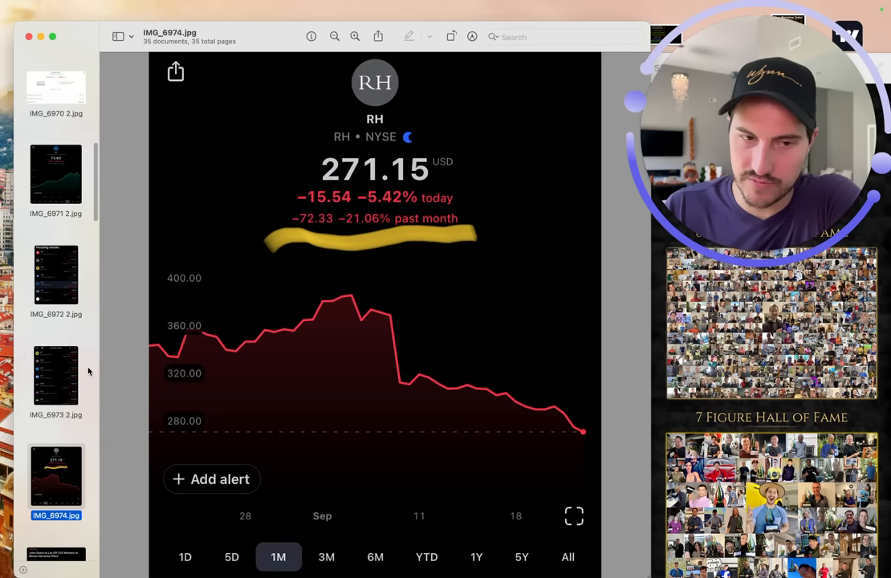
Show the John Deere 225-worker layoff article, IMG_6975.
scroll(down, 3)
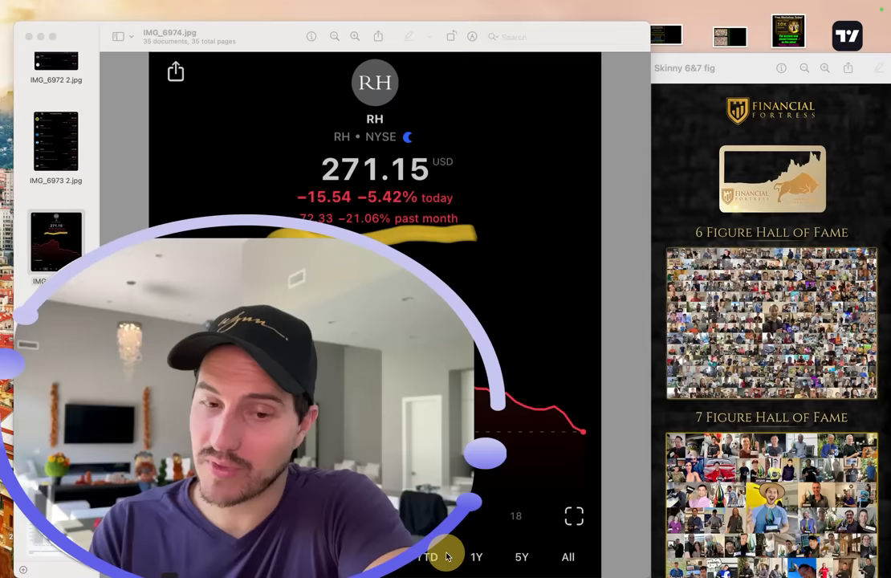
click(54, 337)
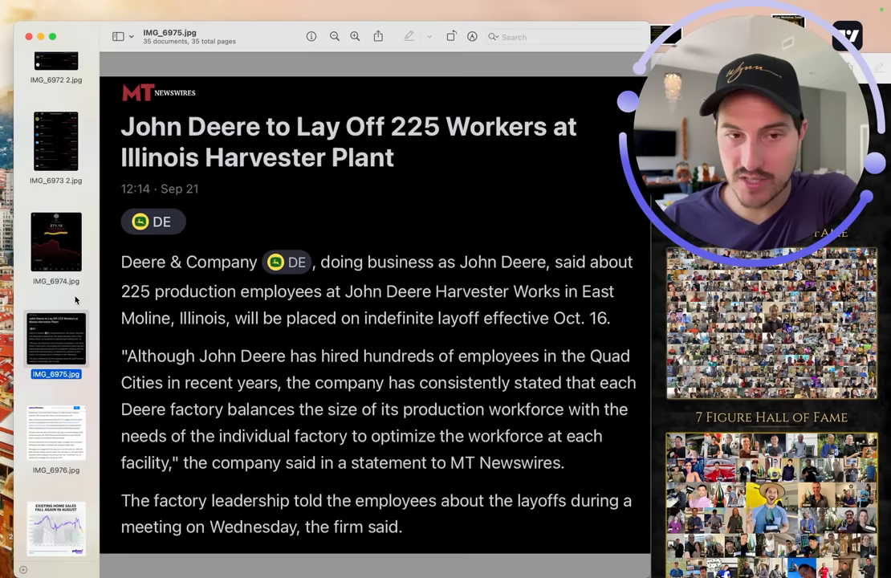
scroll(down, 3)
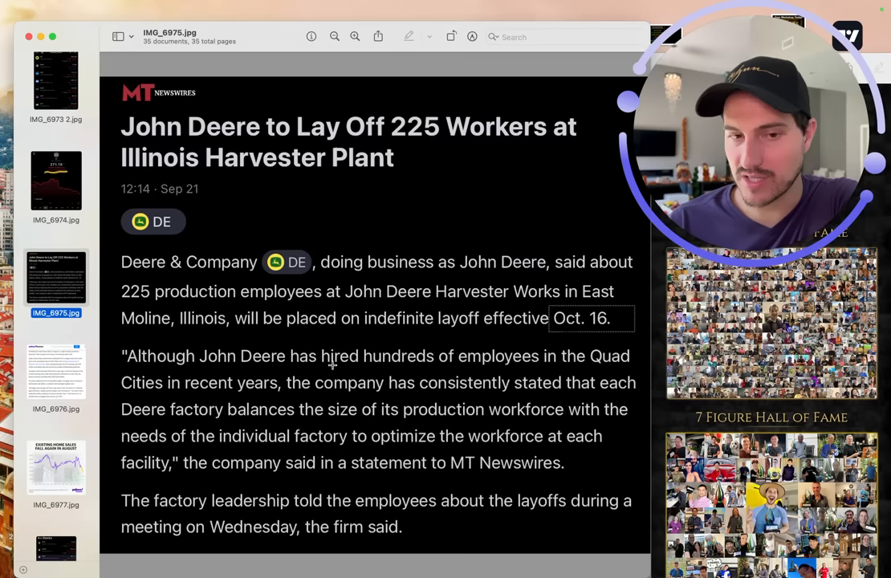
mouse_move(408, 409)
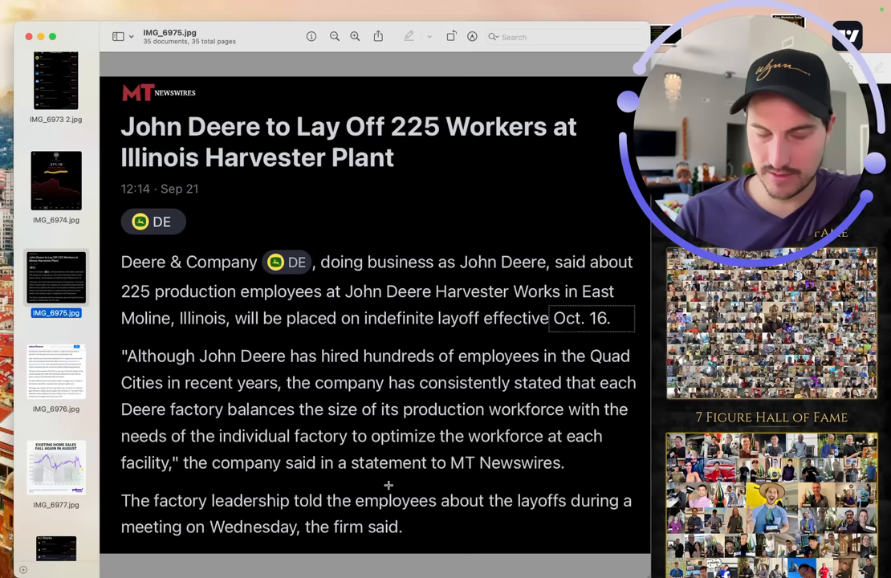
mouse_move(275, 518)
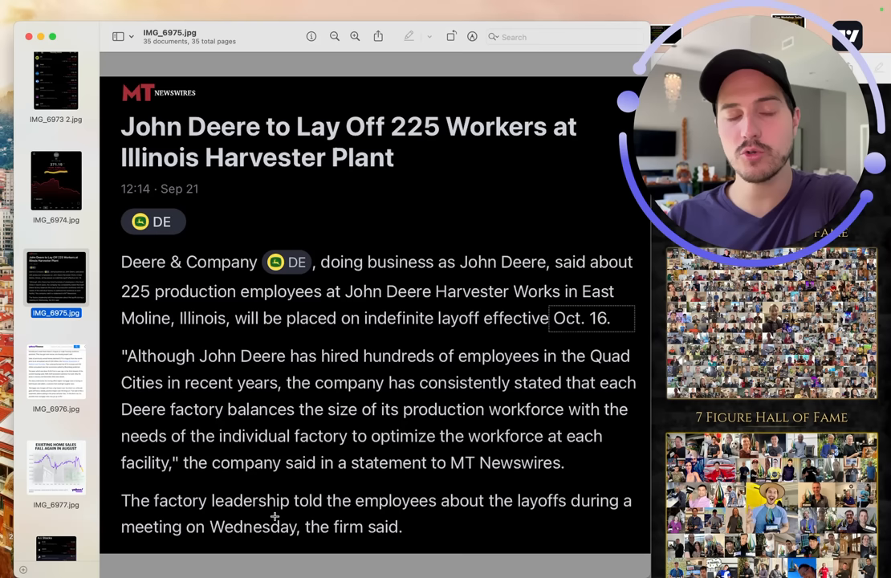
scroll(down, 3)
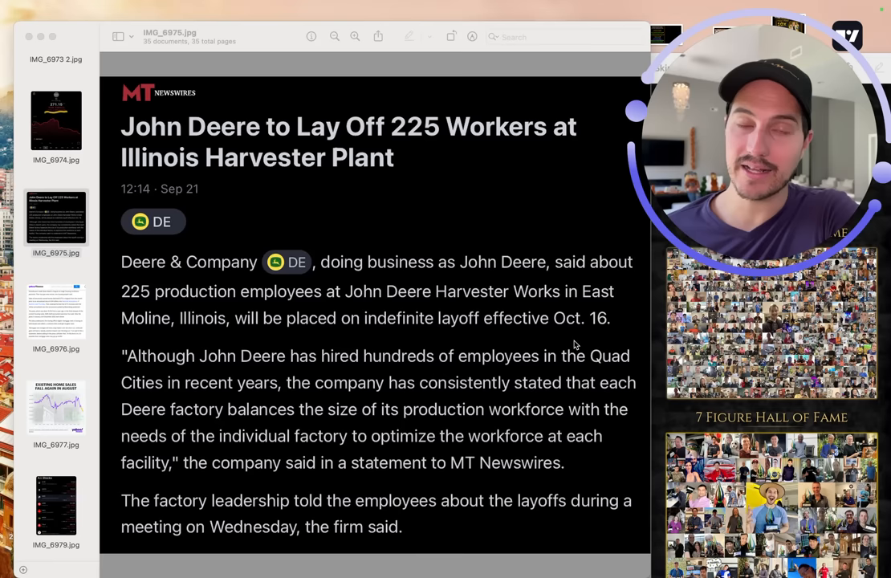
click(55, 313)
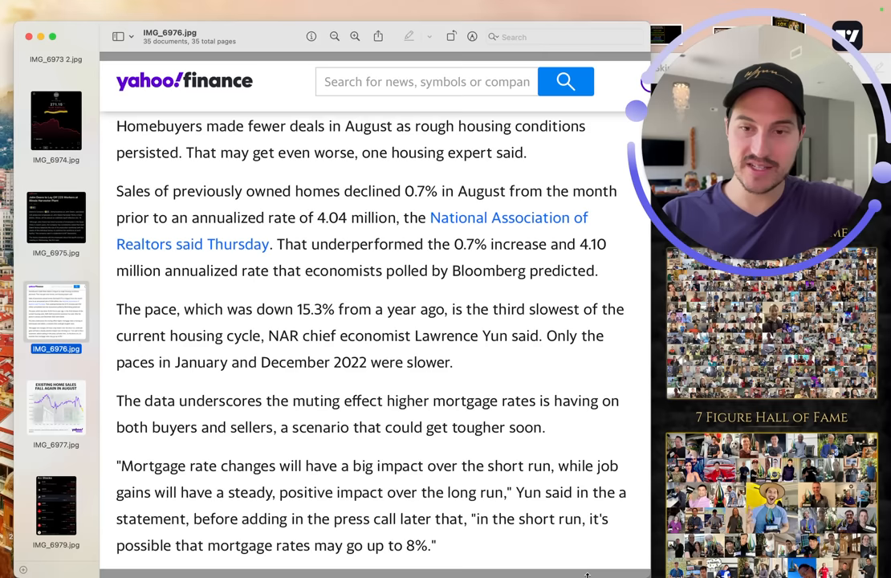
click(54, 408)
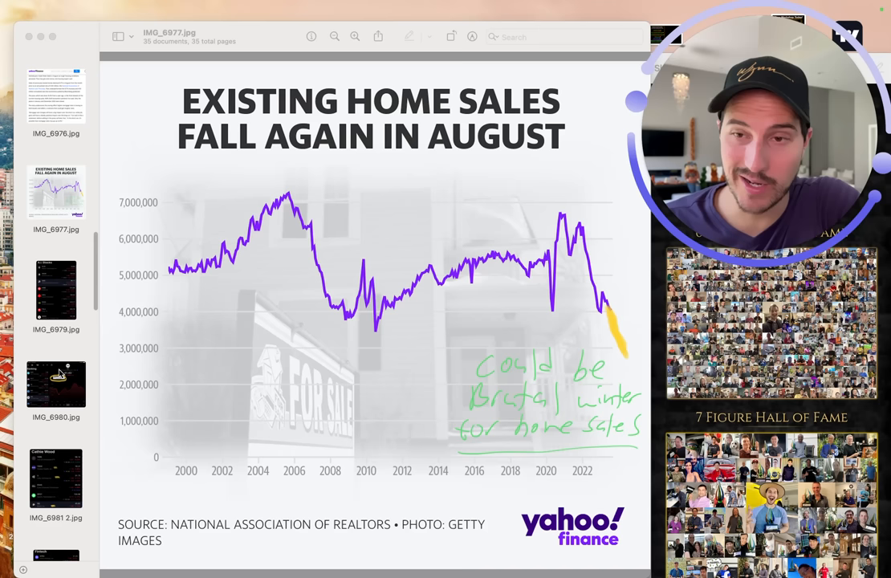
Show the A.I. Stocks watchlist with PLTR, AMZN, AMD and ADBE, IMG_6979.
click(55, 290)
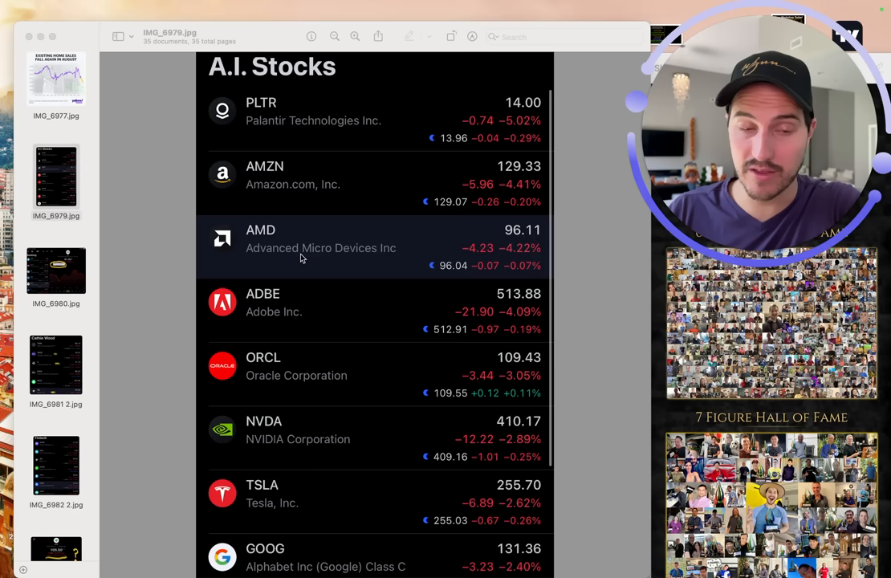
mouse_move(260, 387)
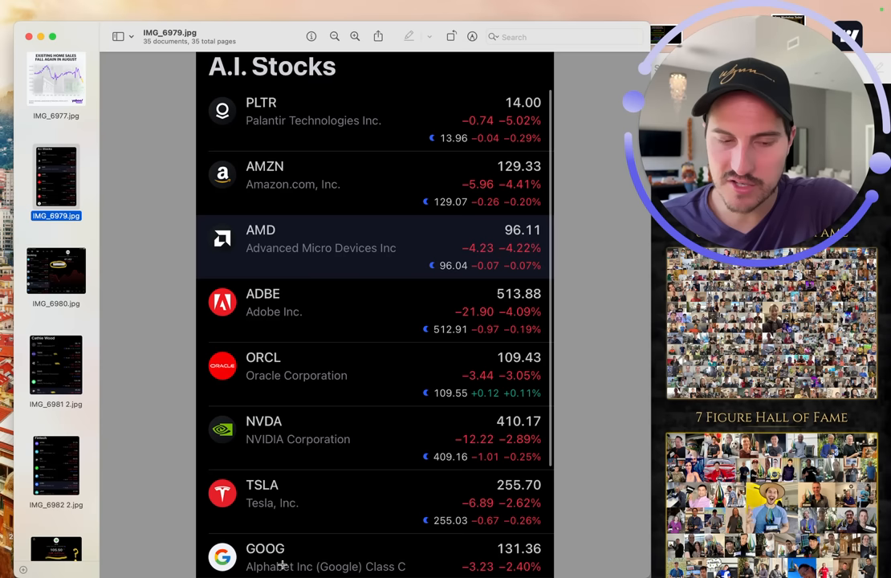
Show the Banking watchlist with the KRE regional banking ETF chart, IMG_6980.
click(55, 270)
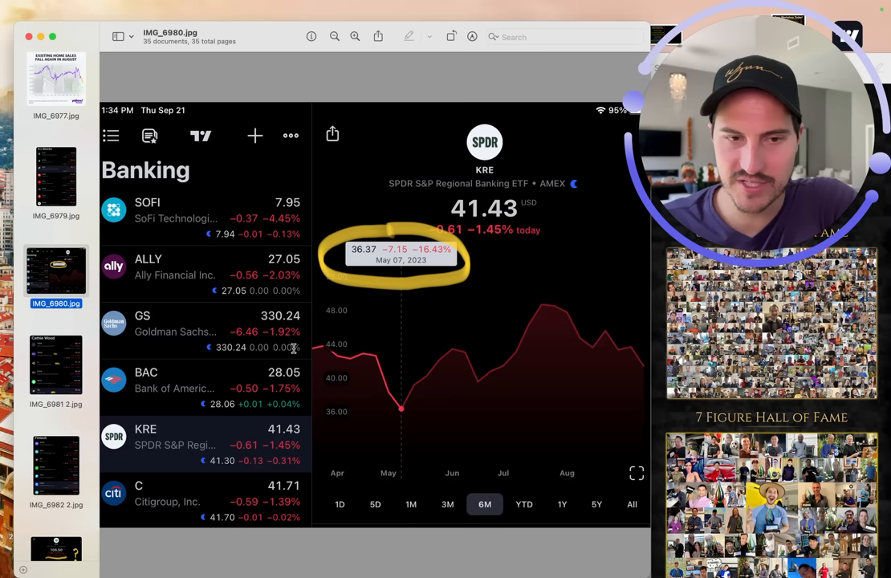
mouse_move(583, 382)
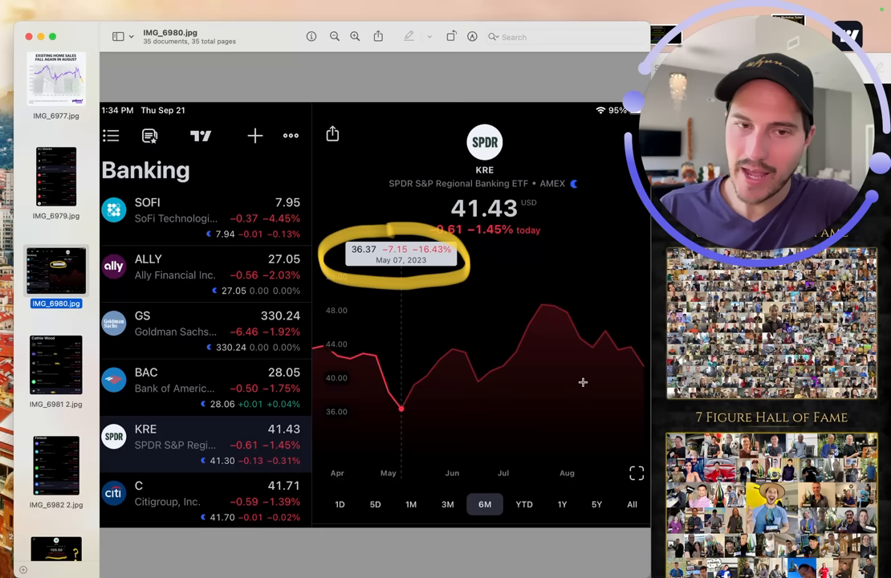
mouse_move(376, 296)
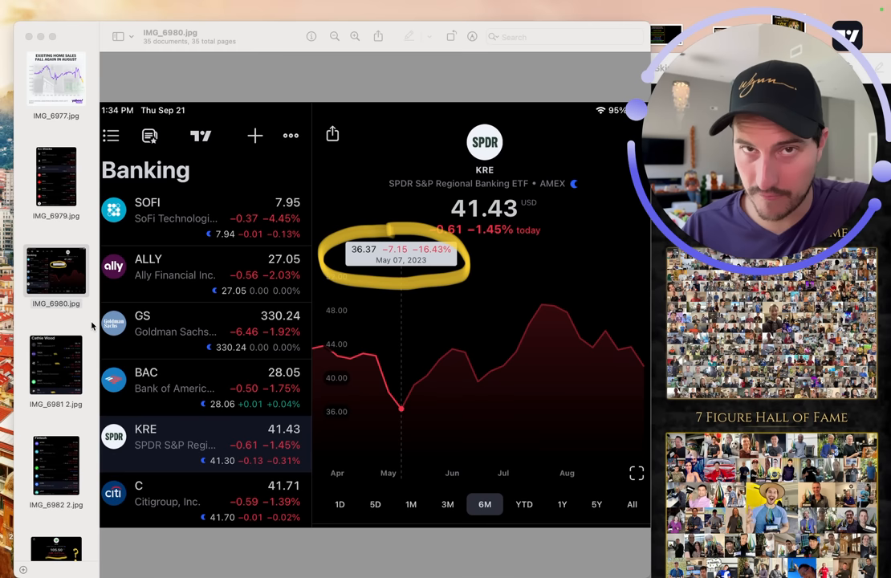
Show the Cathie Wood stocks watchlist, IMG_6981 2.
click(55, 367)
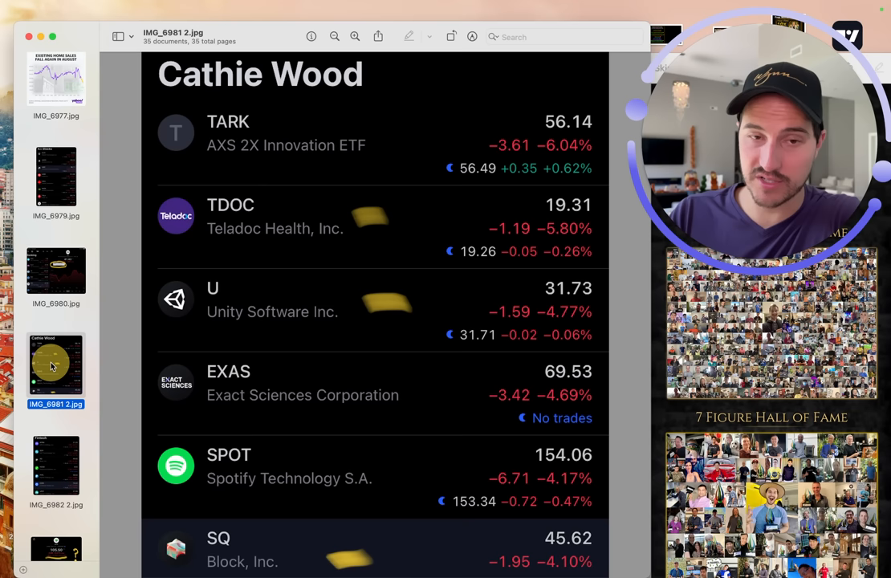
Move from the Cathie Wood watchlist to the Fintech watchlist screenshot with AFRM down 8.01%.
scroll(down, 3)
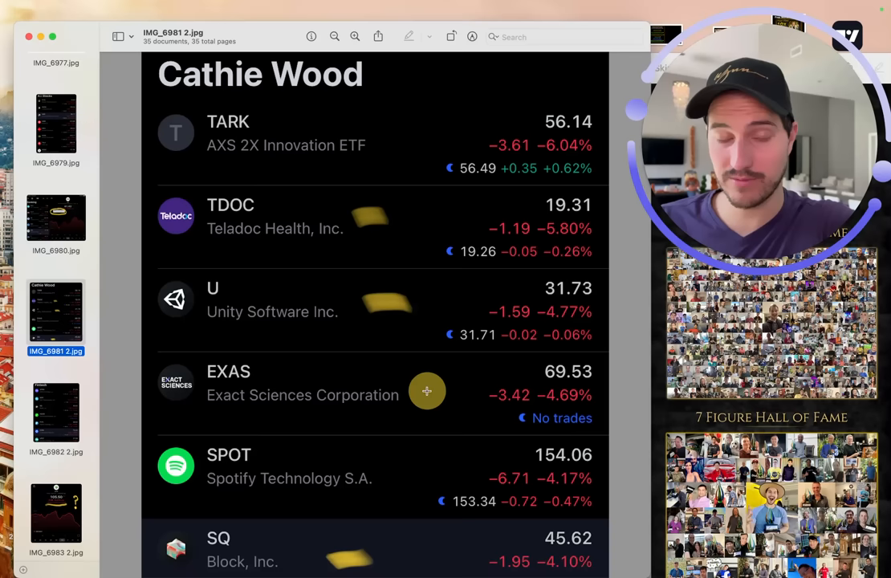
mouse_move(363, 530)
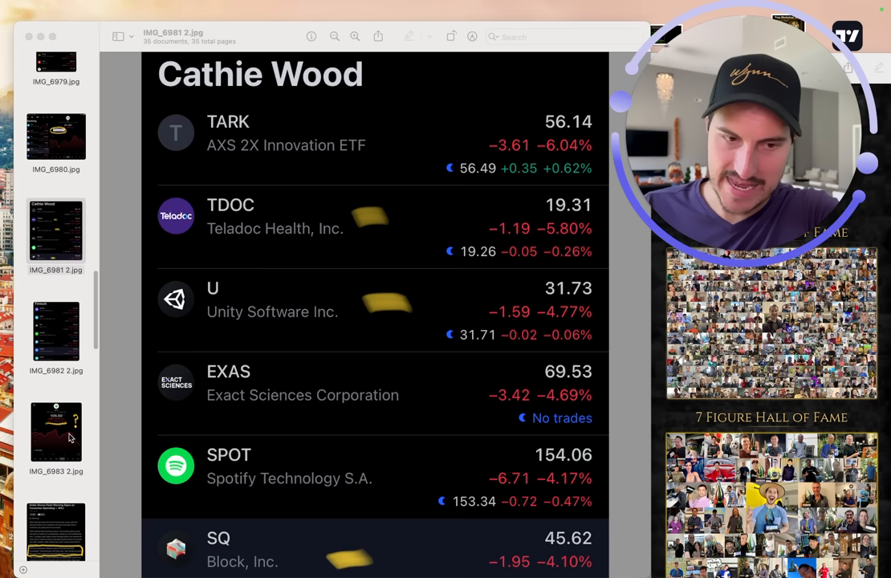
click(55, 332)
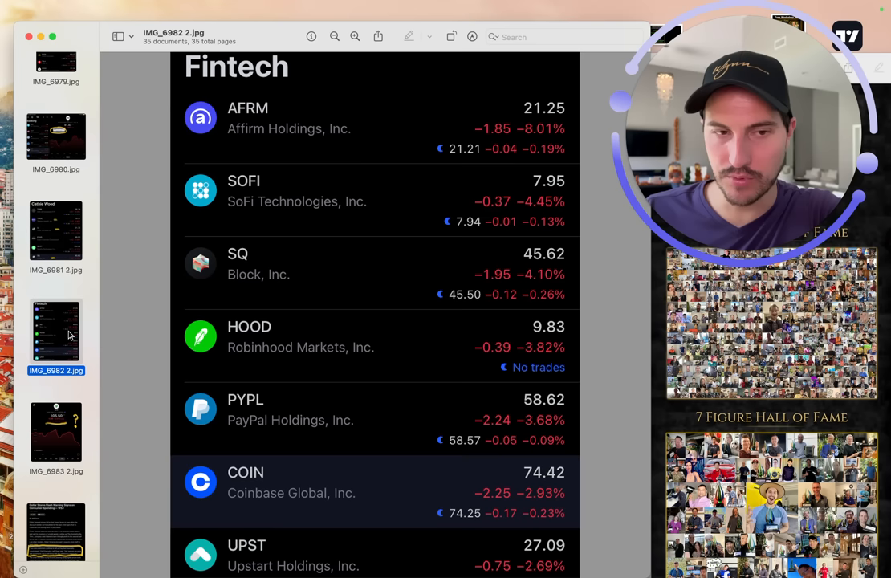
mouse_move(305, 302)
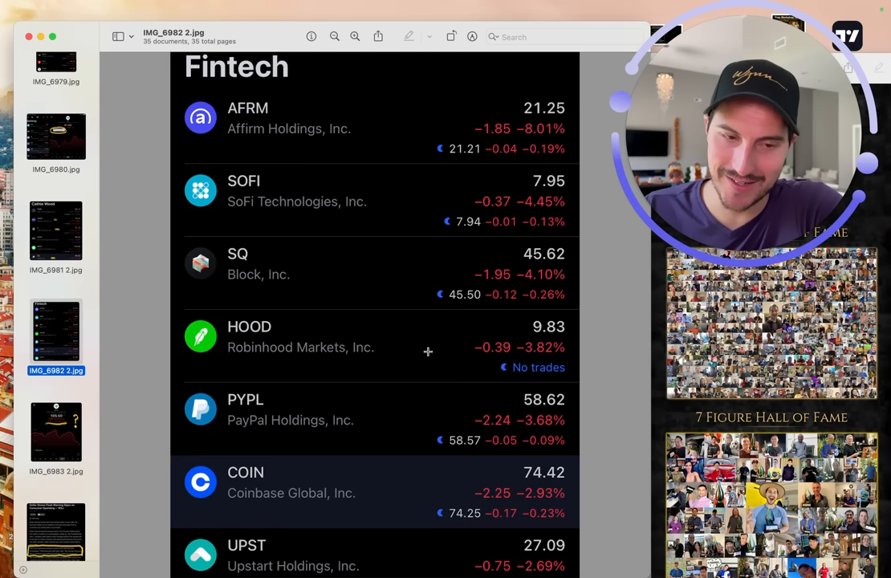
mouse_move(376, 421)
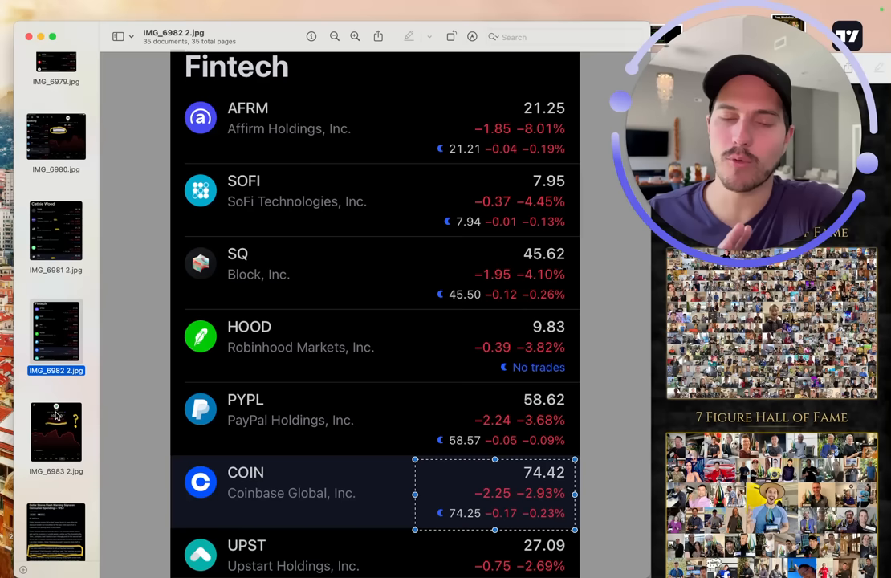
Scroll the Fintech watchlist to see COIN down 2.93% and UPST down 2.69%.
scroll(down, 3)
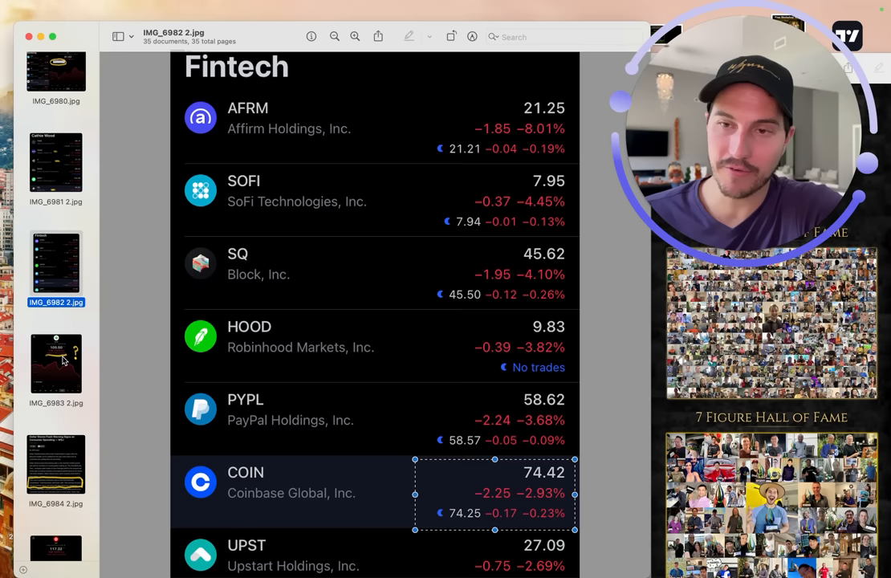
Show the Dollar Tree (DLTR) NASDAQ stock chart screenshot after the Fintech watchlist.
click(54, 363)
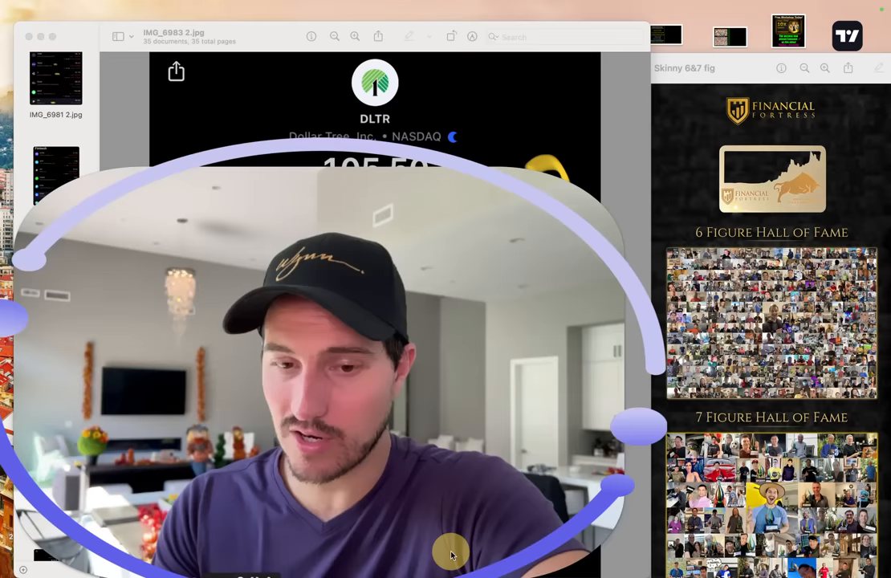
Read the WSJ Dollar Stores article, then show the Target chart at $117.32, down 26.74% YTD.
click(54, 377)
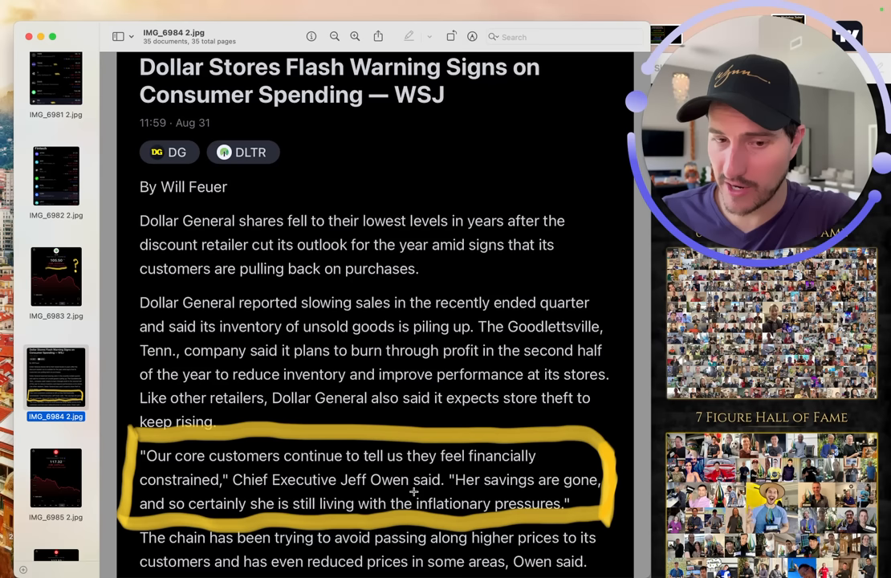
mouse_move(275, 507)
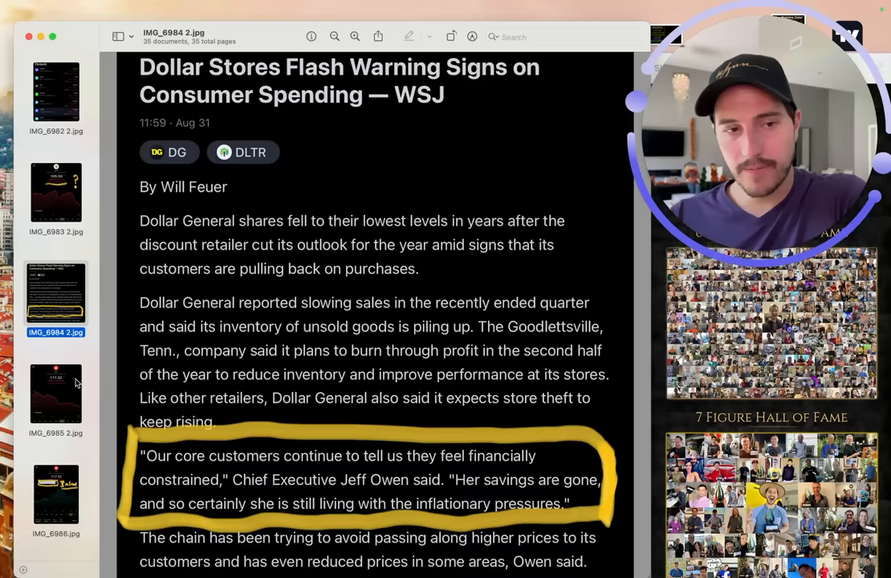
scroll(down, 3)
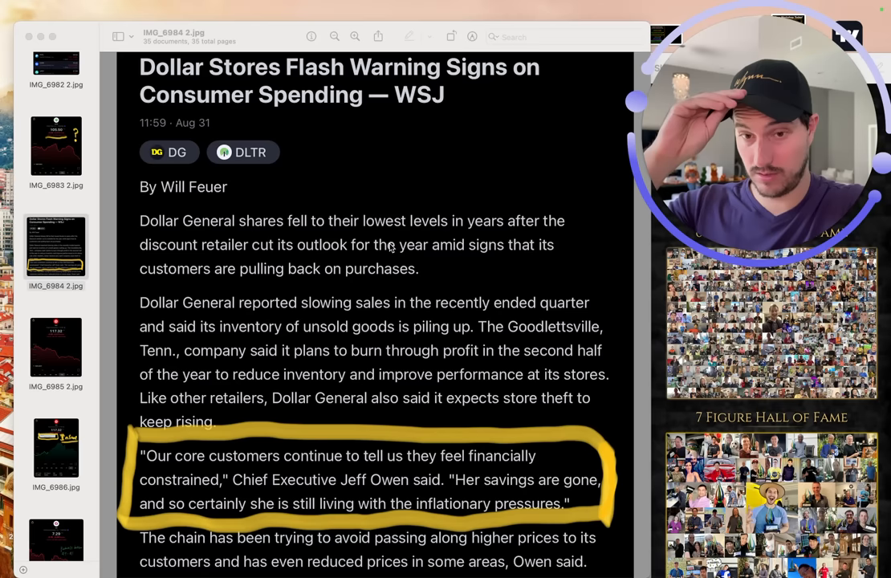
click(54, 347)
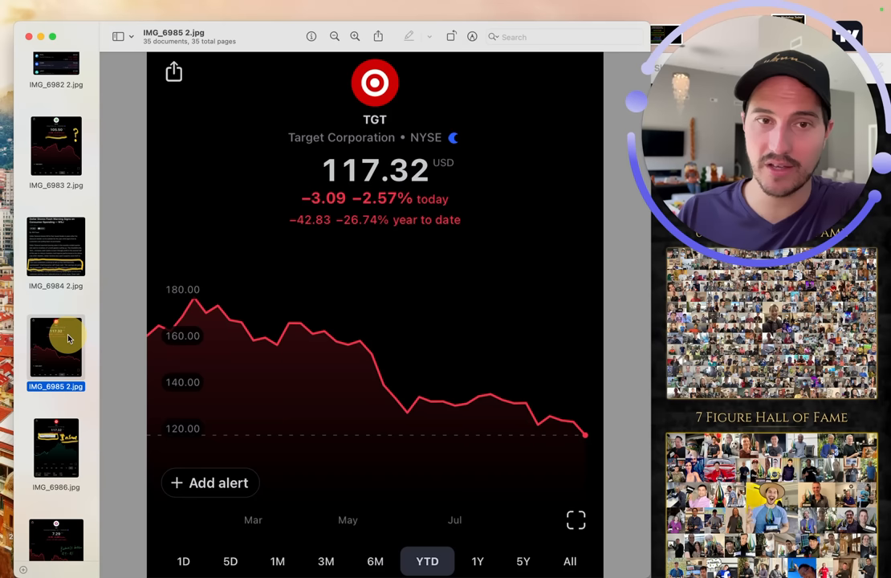
scroll(down, 3)
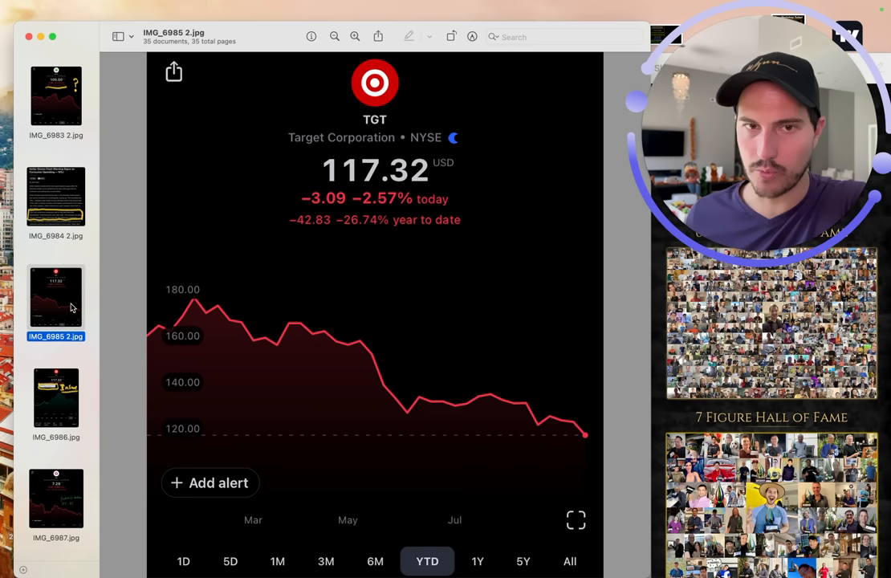
mouse_move(324, 236)
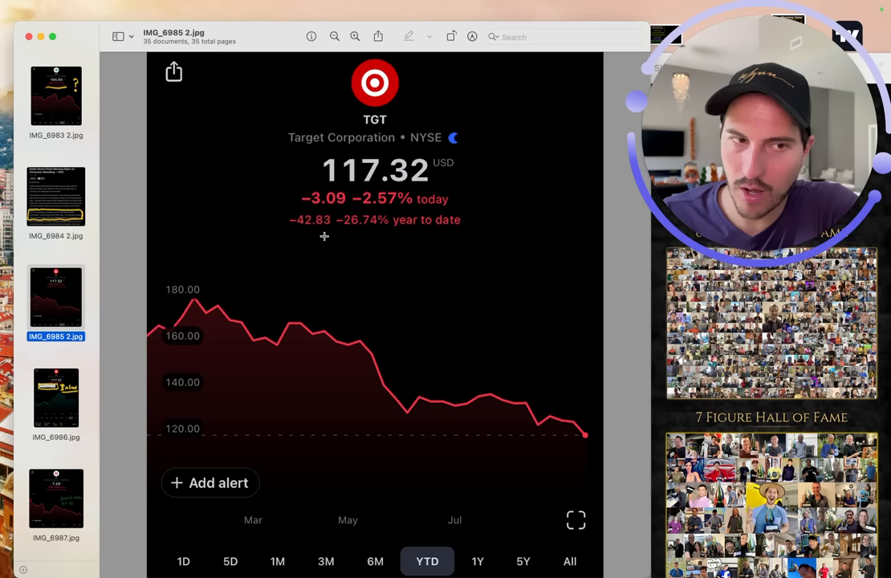
click(55, 96)
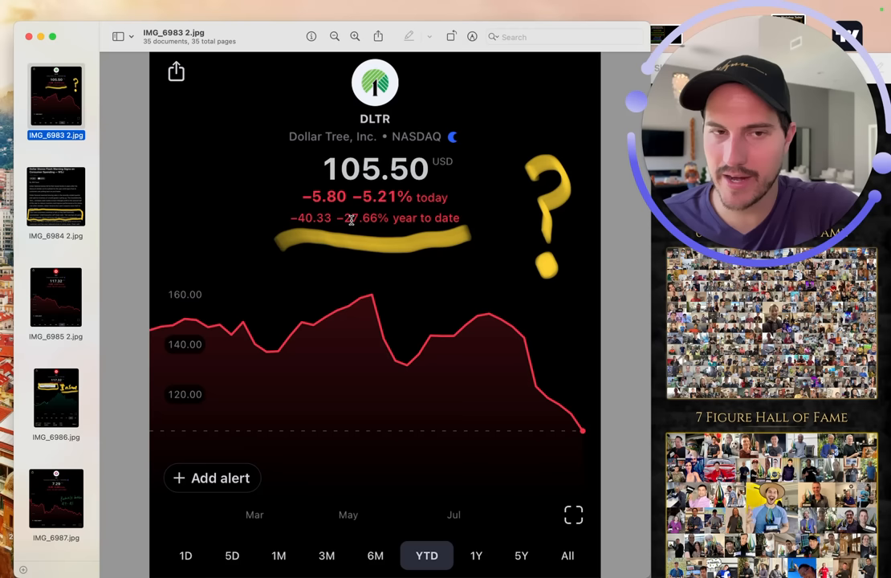
click(55, 296)
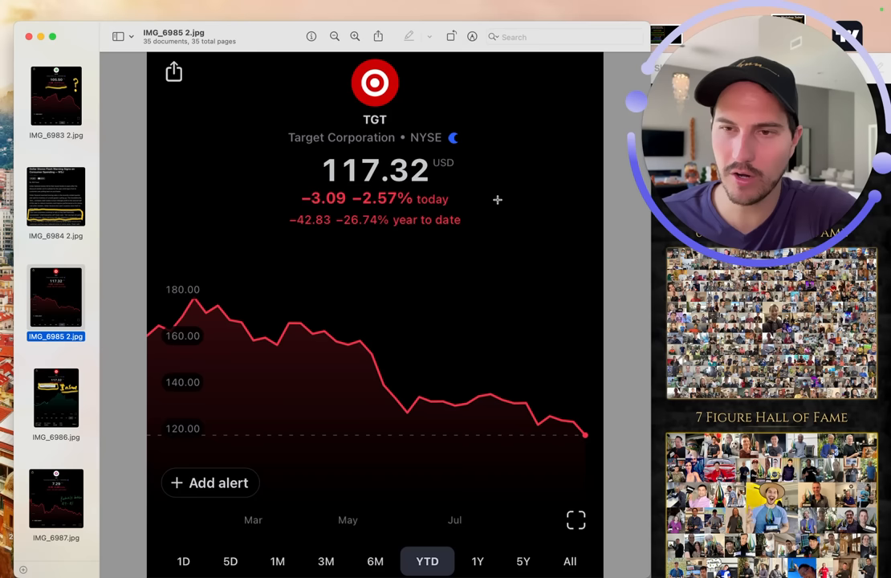
mouse_move(228, 313)
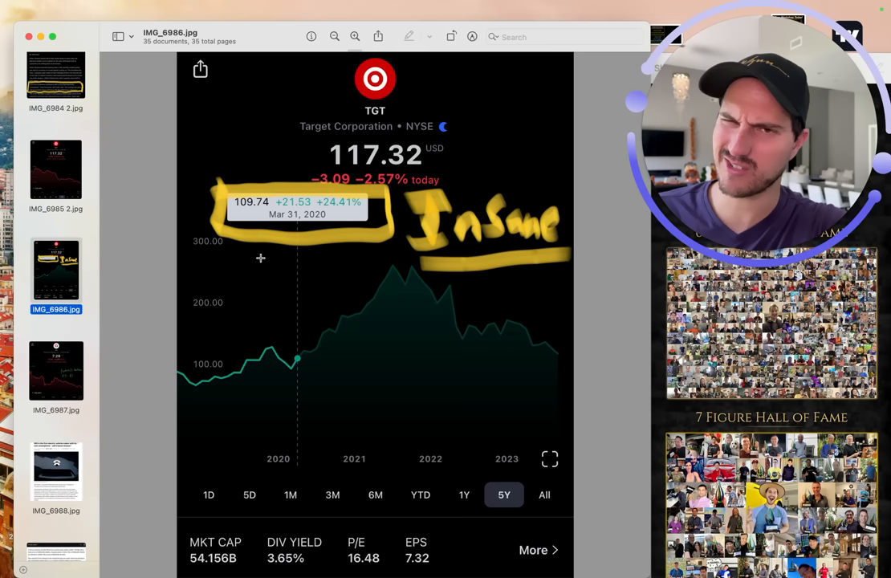
mouse_move(350, 296)
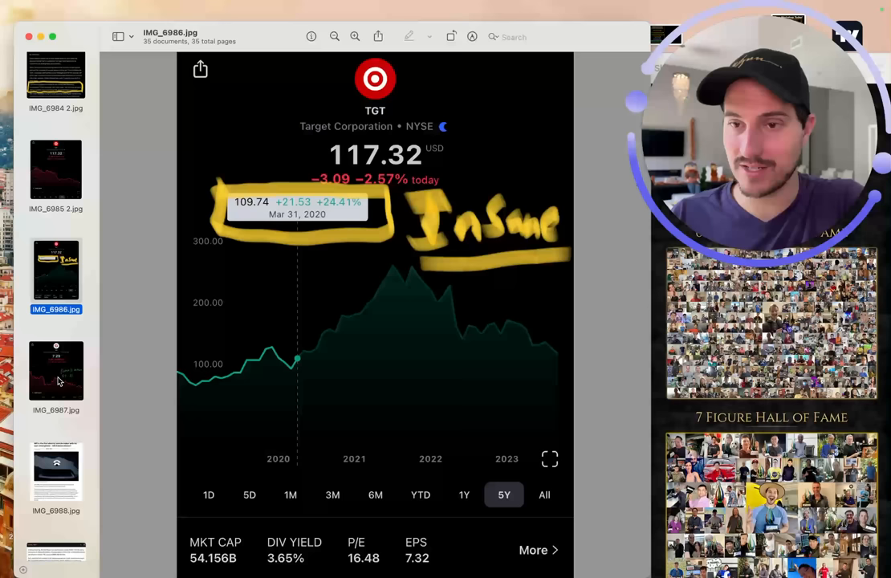
Show the Hawaiian Holdings (HA) five-year chart at $7.29 with its 'Probably bottom Q4-Q1' note.
click(55, 369)
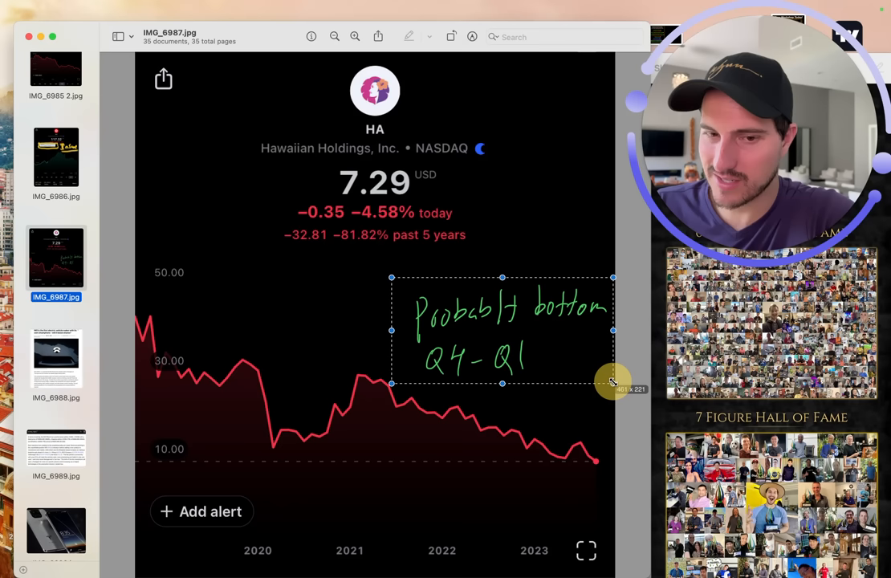
Review the HA chart's handwritten note and its 81.82% five-year drop.
click(440, 280)
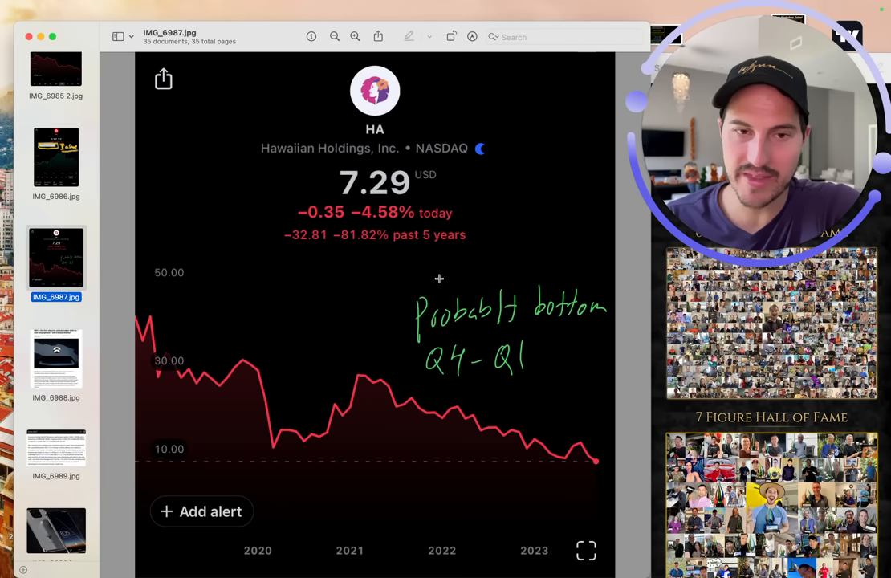
scroll(down, 3)
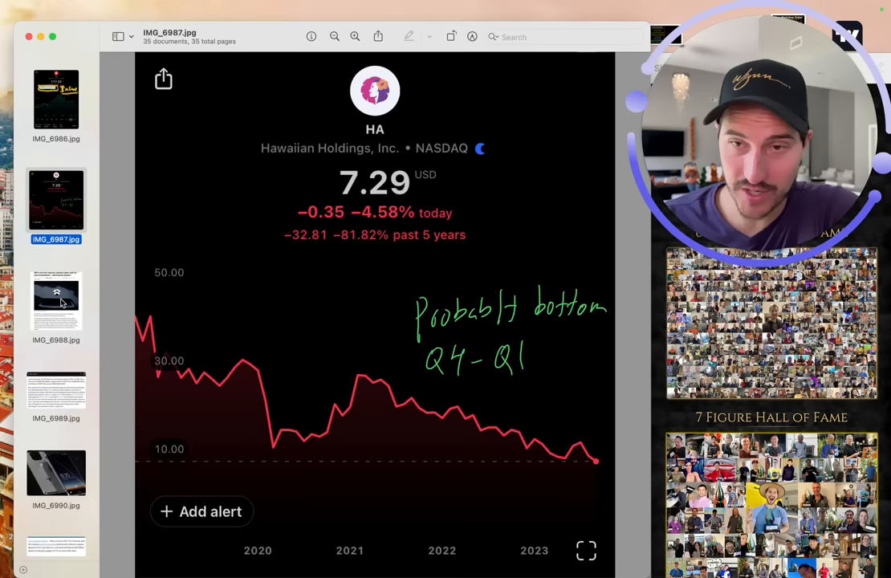
View both NIO Phone article screenshots, ending on pricing and analysts' mixed reactions.
click(54, 300)
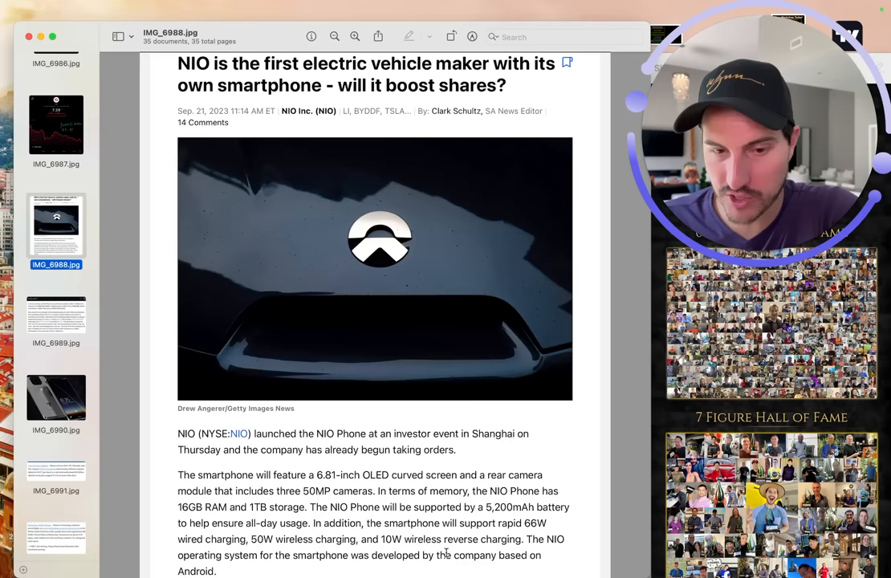
click(55, 318)
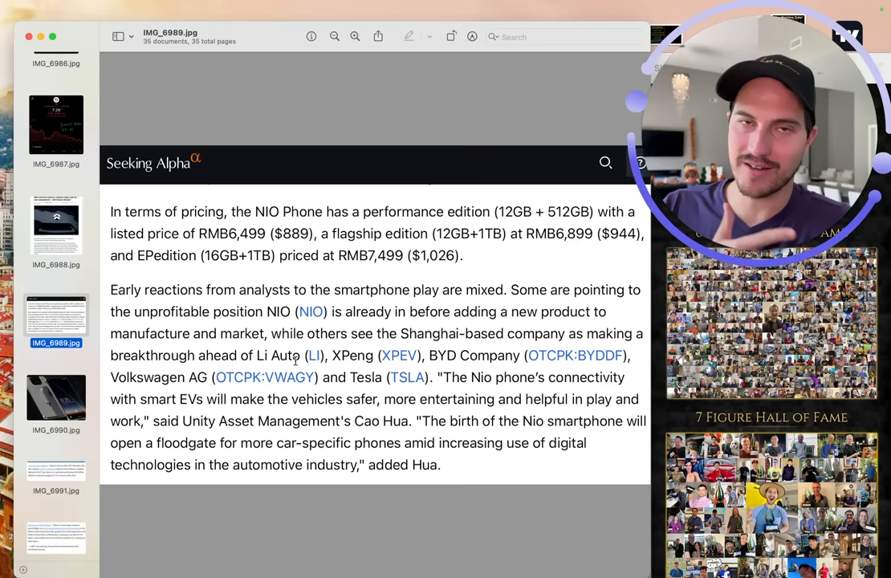
Show the concept render of a Tesla-branded smartphone.
click(57, 332)
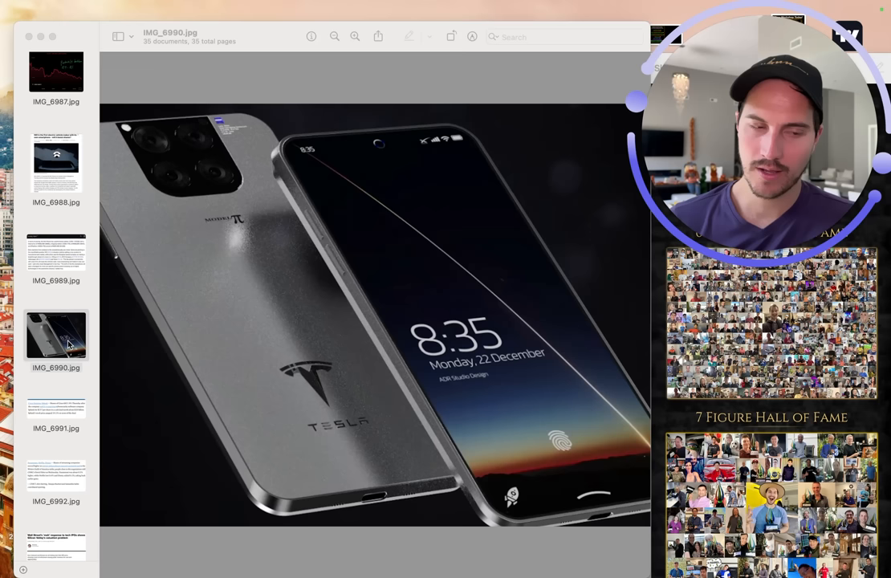
click(56, 333)
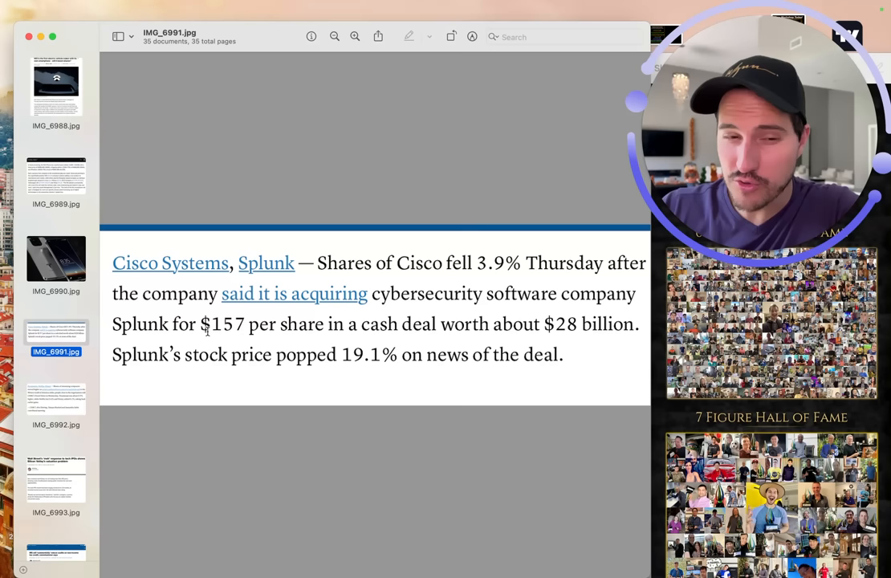
mouse_move(523, 341)
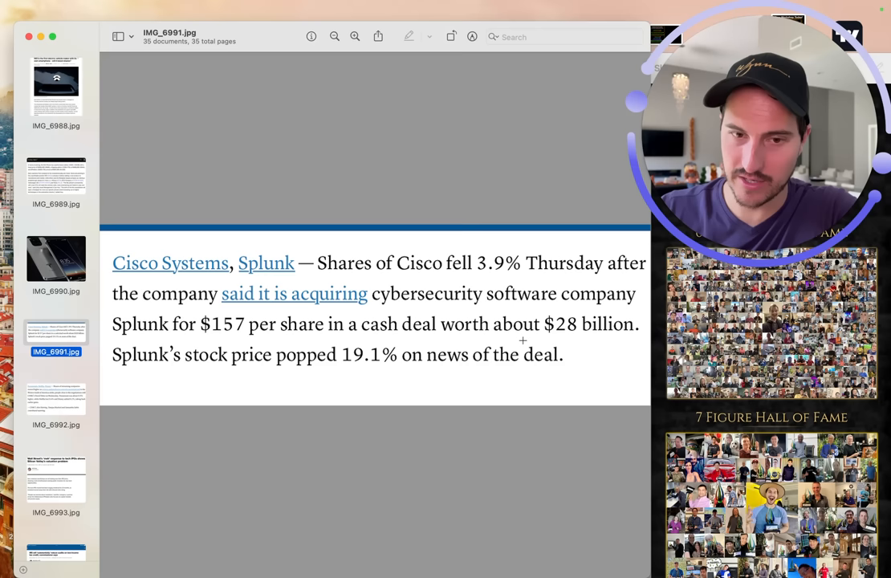
mouse_move(331, 325)
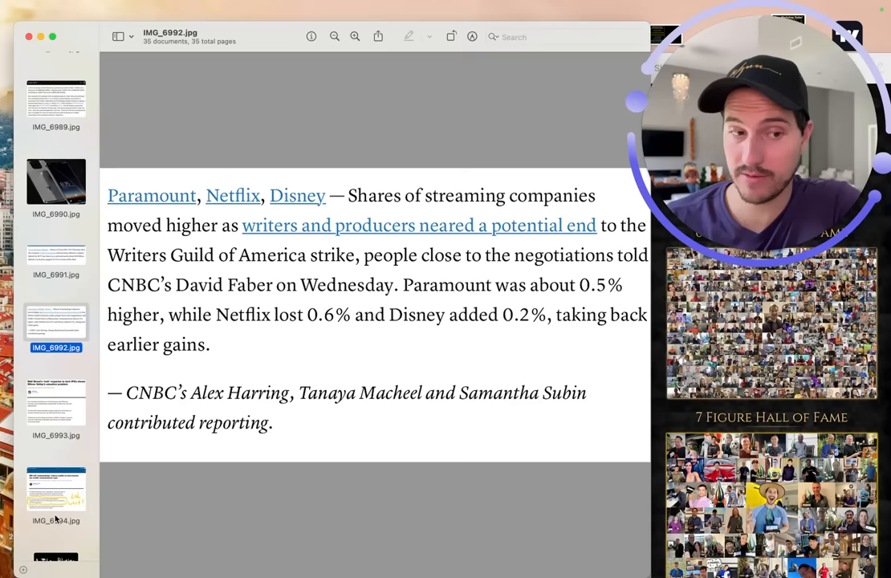
Read the tech IPO valuations article, then show the CNBC IRS audits article annotated 'LOL what?'.
click(55, 405)
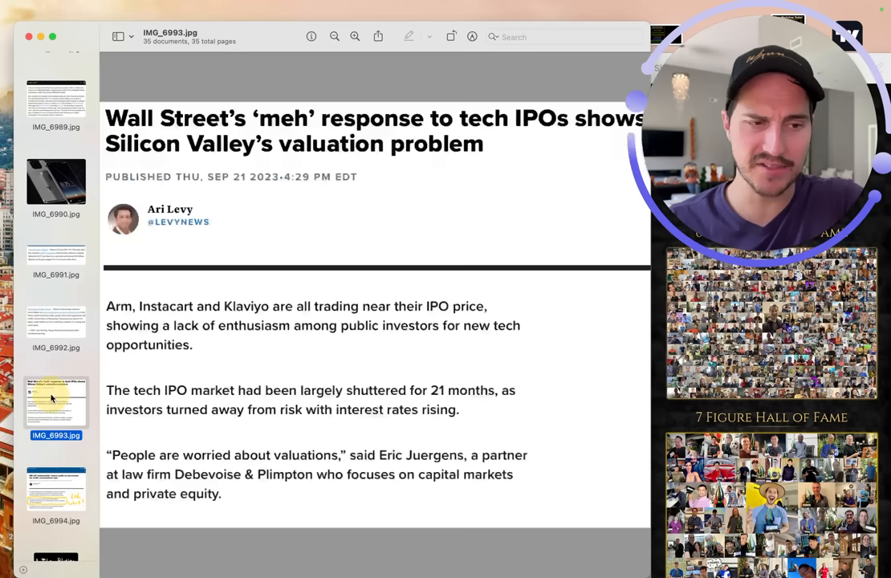
scroll(down, 3)
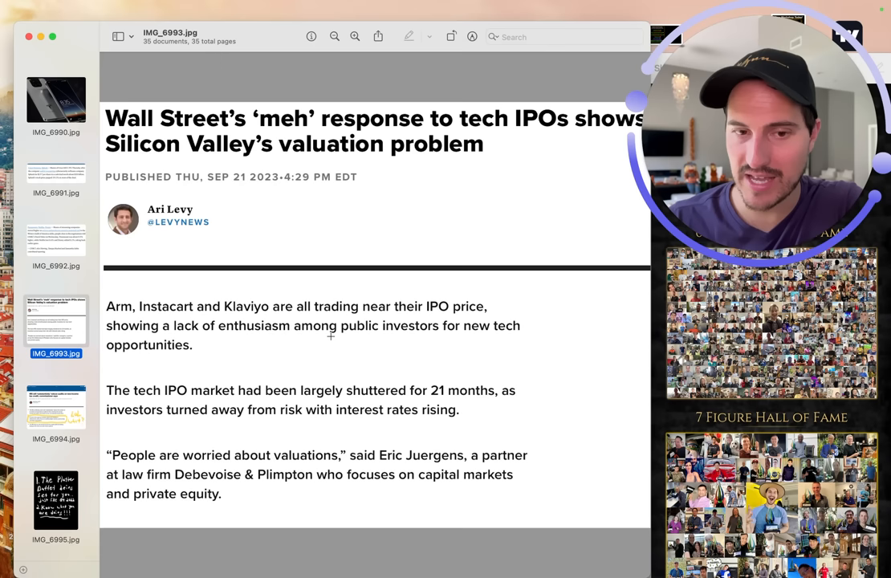
scroll(down, 3)
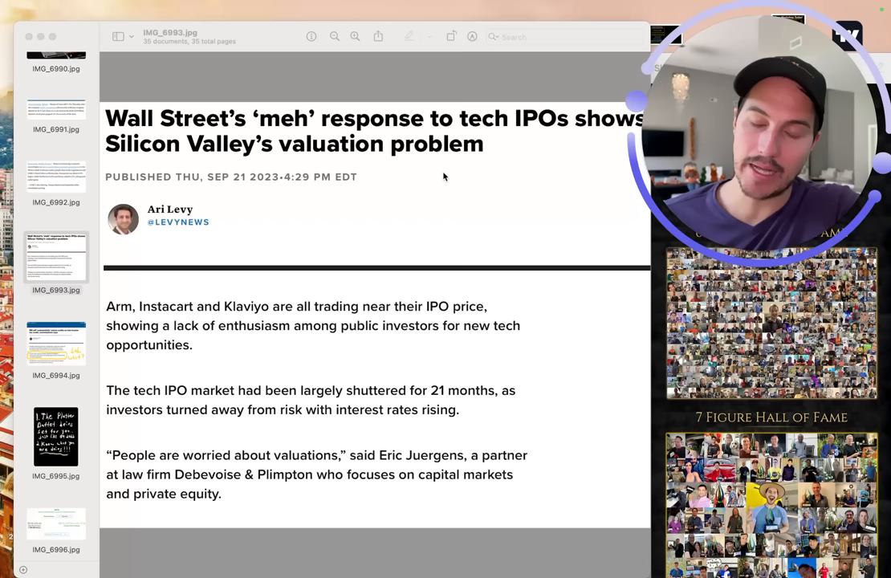
click(55, 313)
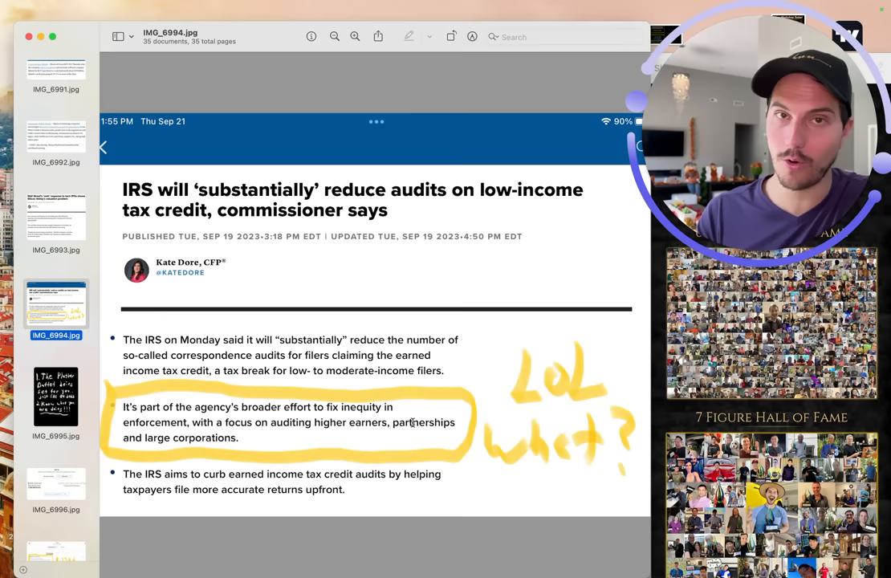
Show the handwritten 'platter buffet being set for you' note on a black background.
click(54, 396)
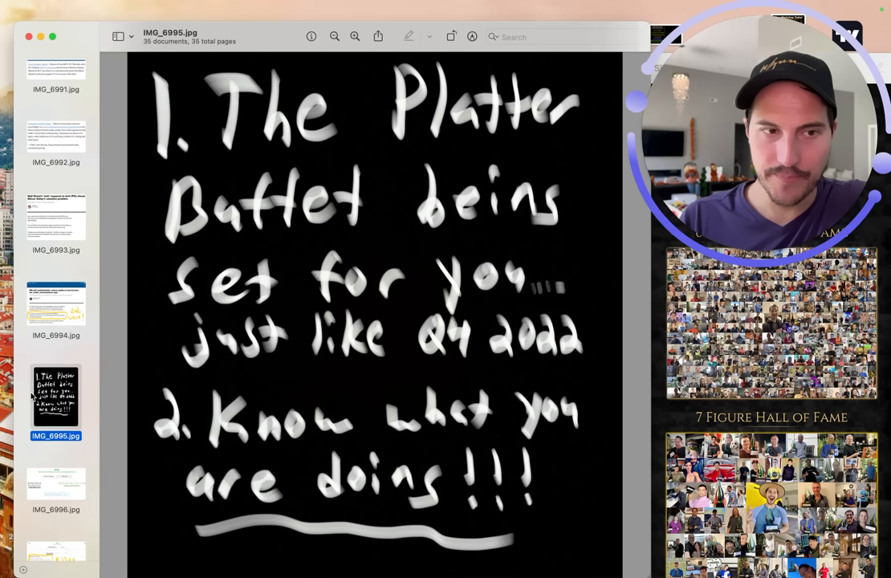
Scroll through the handwritten buffet note, then show the META position screenshot (1,820 shares, +141.47%).
scroll(down, 3)
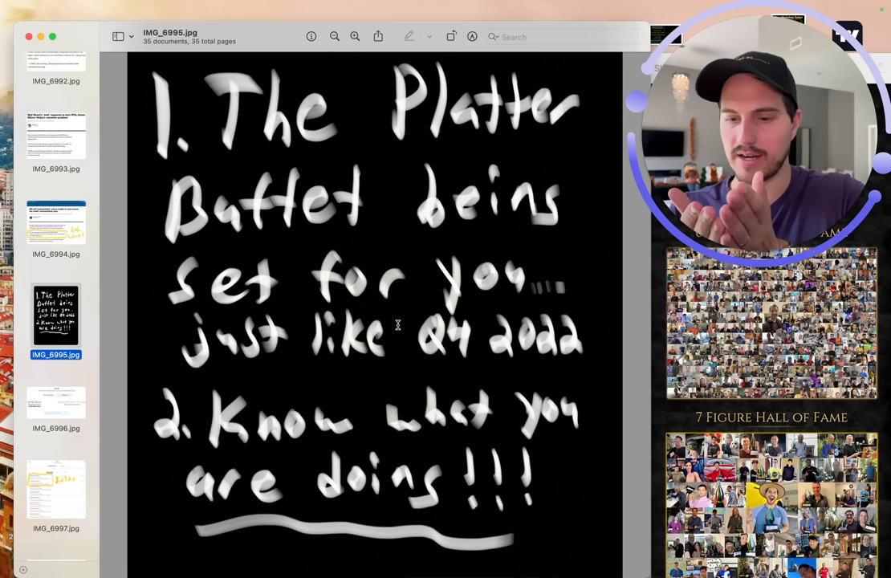
mouse_move(283, 405)
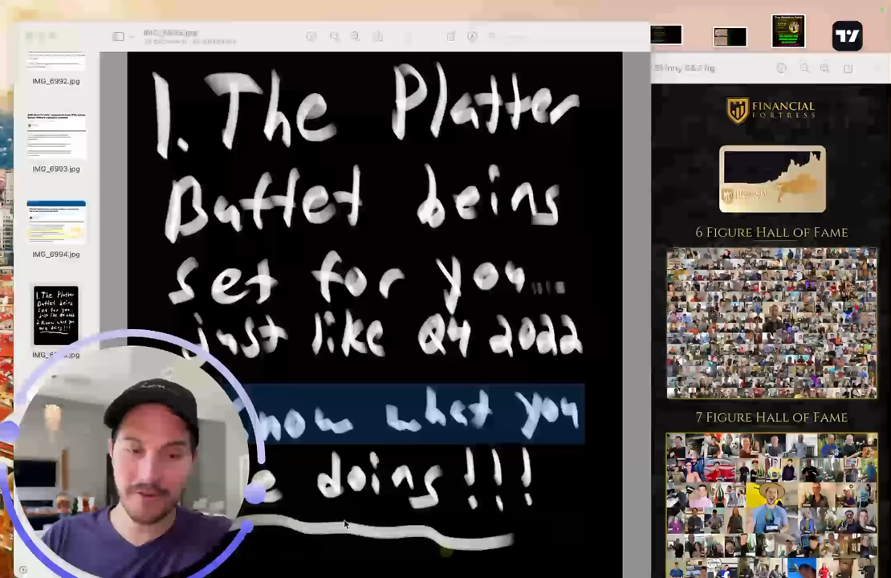
click(54, 293)
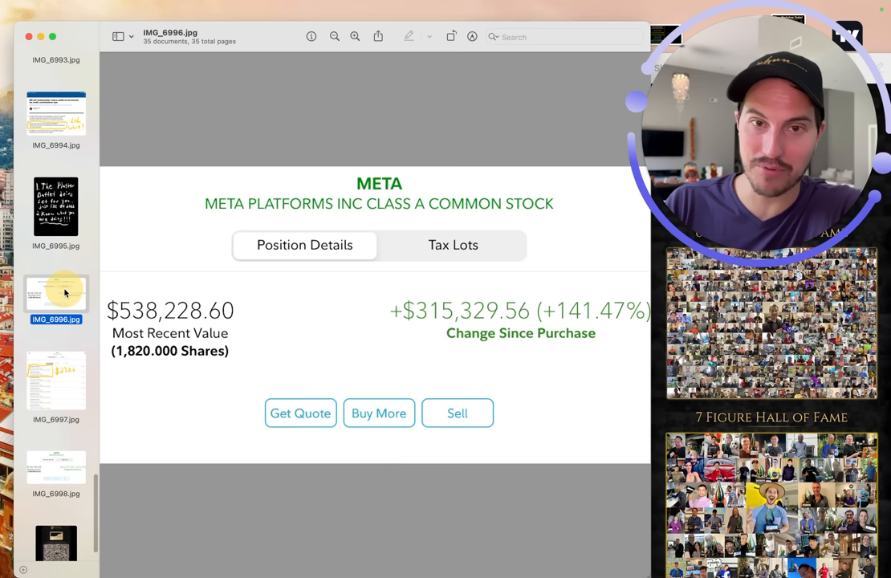
mouse_move(384, 302)
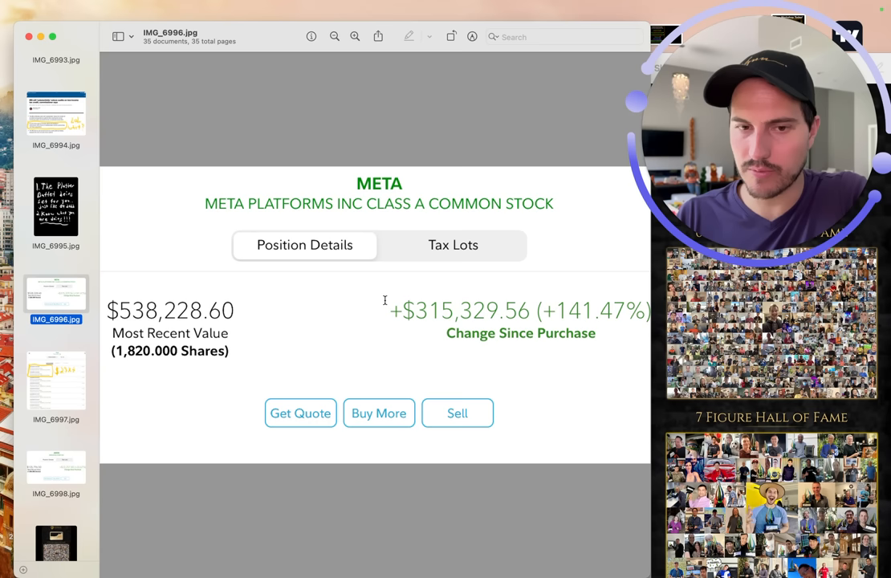
Show the TSLA tax lots screenshot with the two recent purchases annotated "$23k+".
click(55, 381)
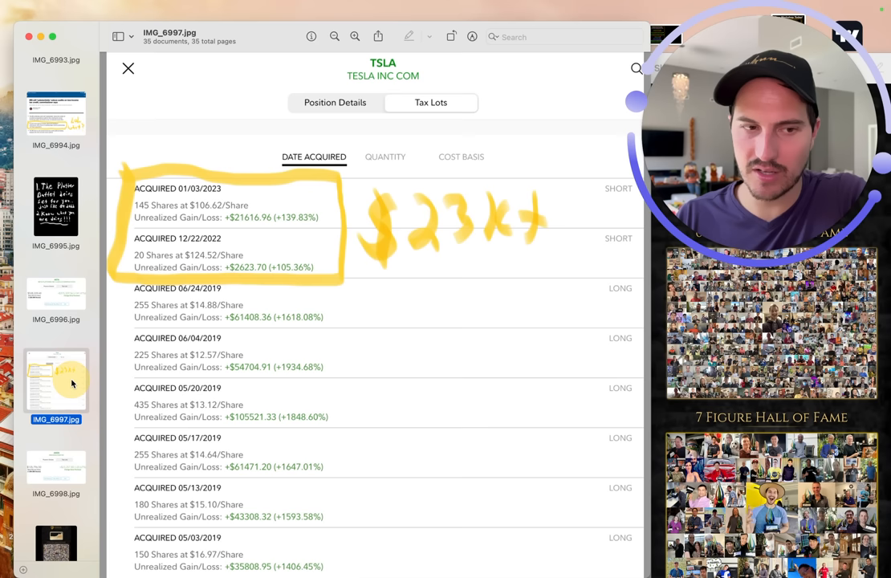
scroll(down, 3)
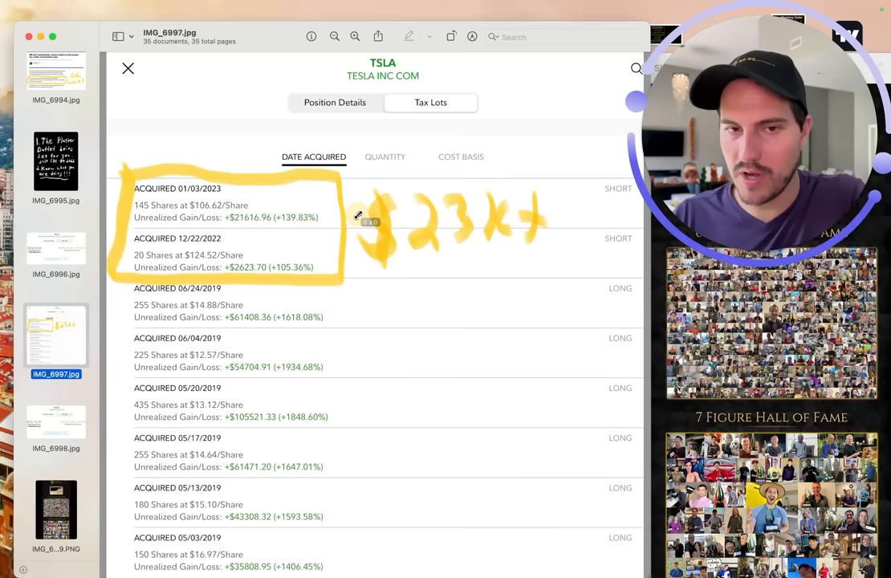
mouse_move(247, 392)
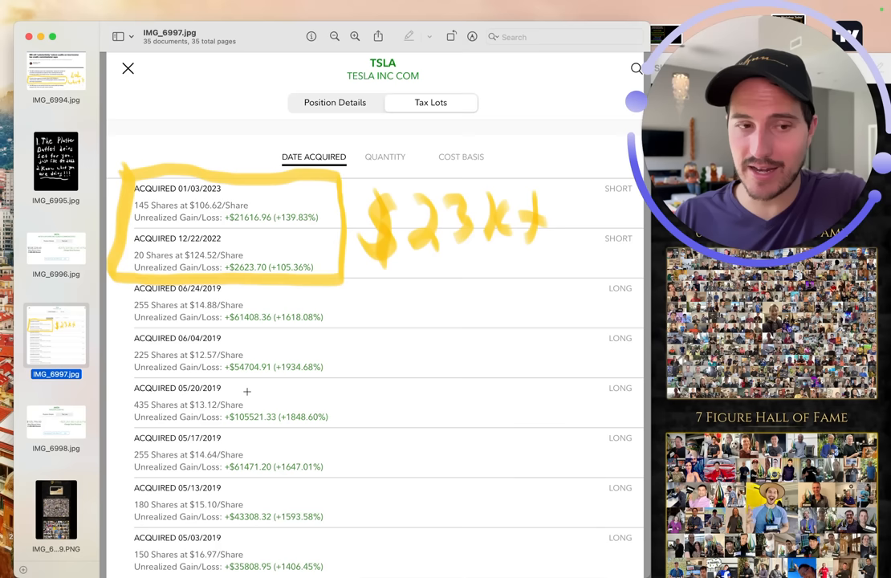
Revisit the META screenshot briefly, then show the Financial Fortress 6 Figure and 7 Figure Hall of Fame image.
click(54, 248)
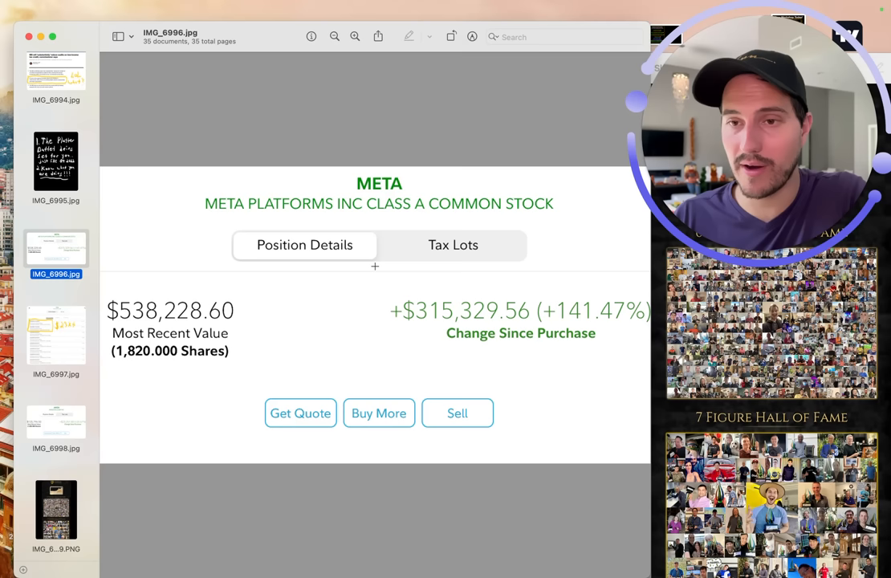
click(55, 511)
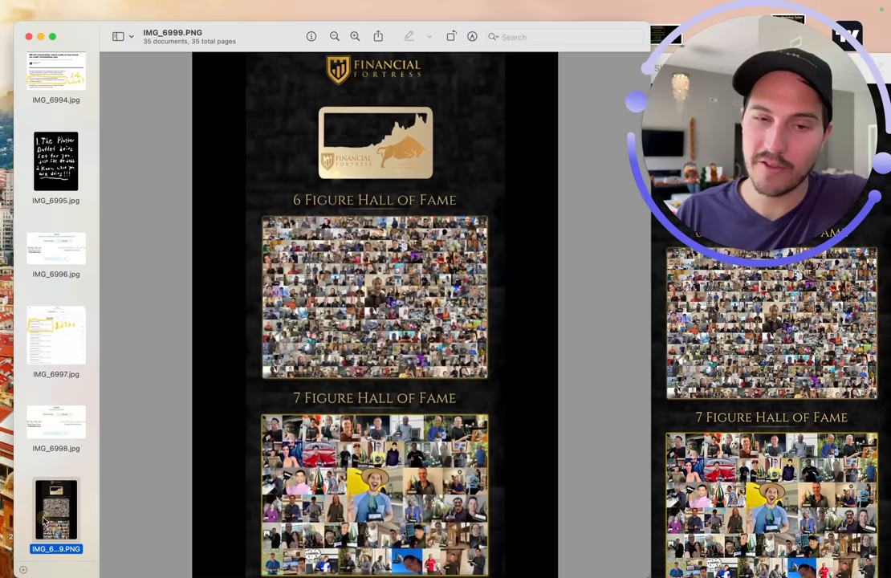